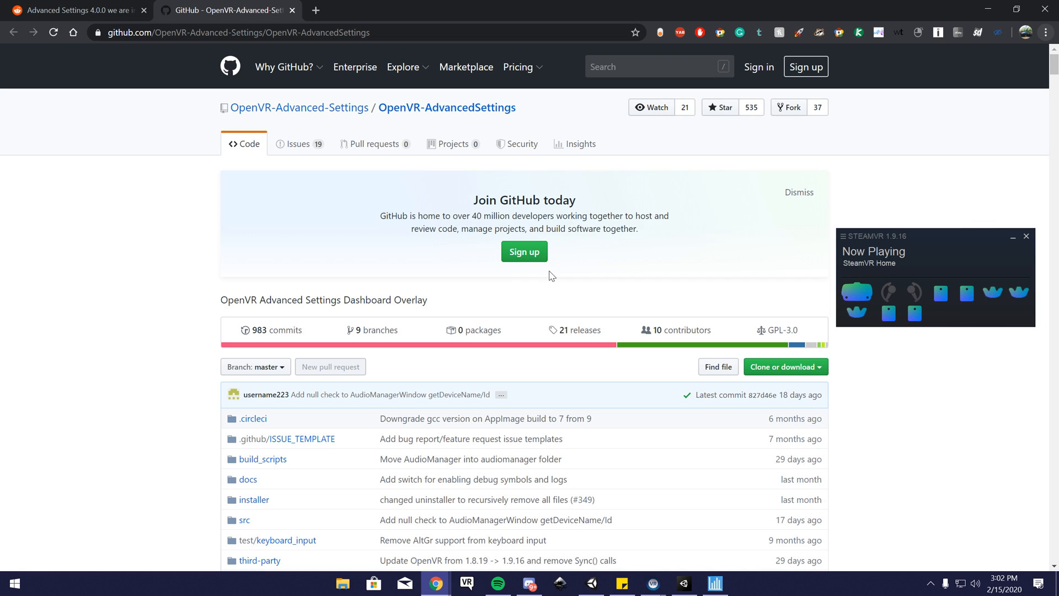
mouse_move(674, 280)
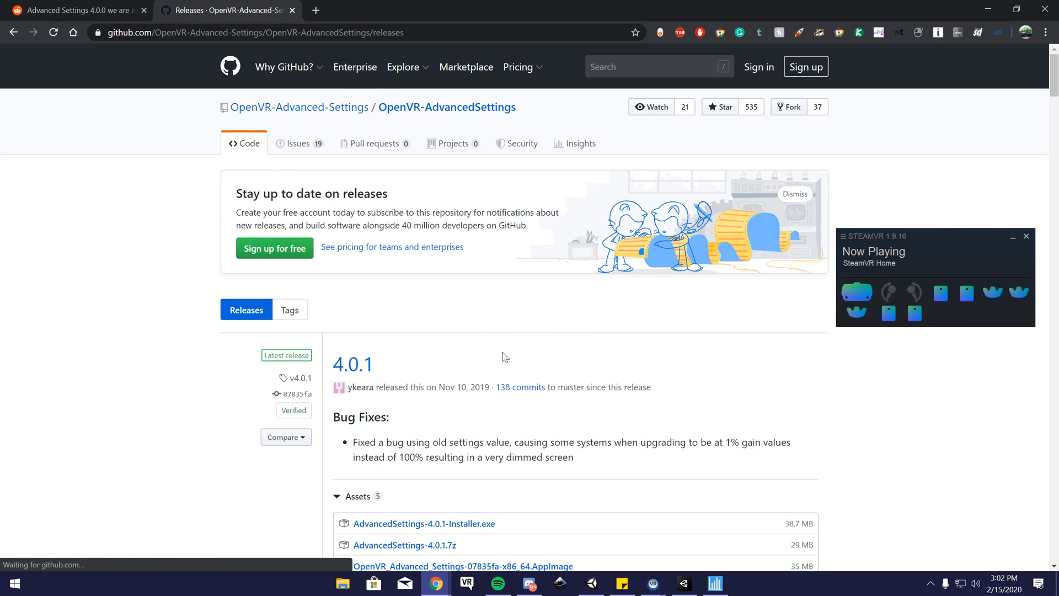
Download AdvancedSettings-4.0.1-Installer.exe from the 4.0.1 release assets and launch it.
double_click(237, 32)
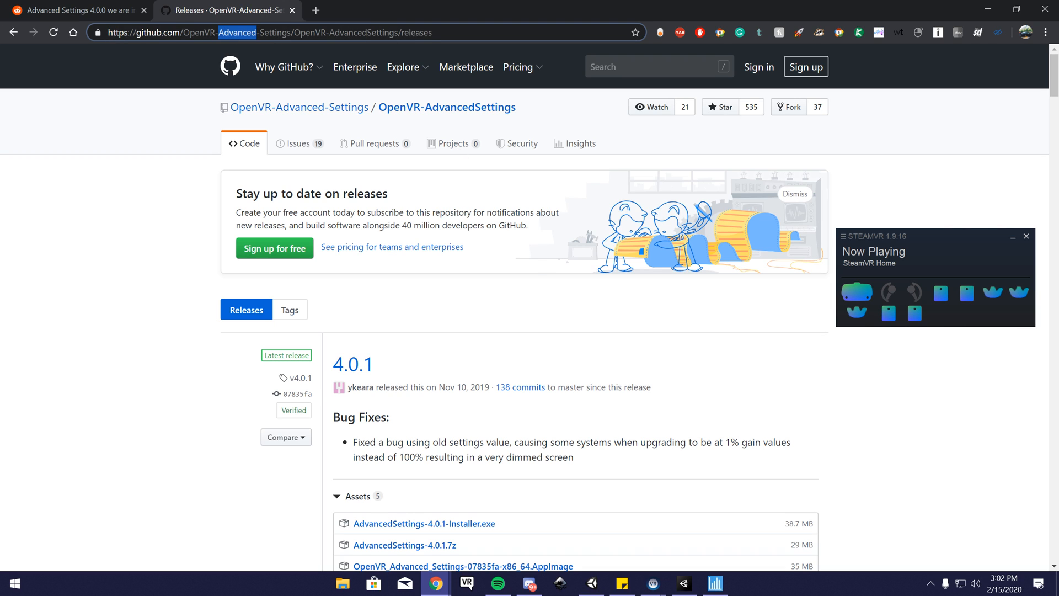
mouse_move(553, 309)
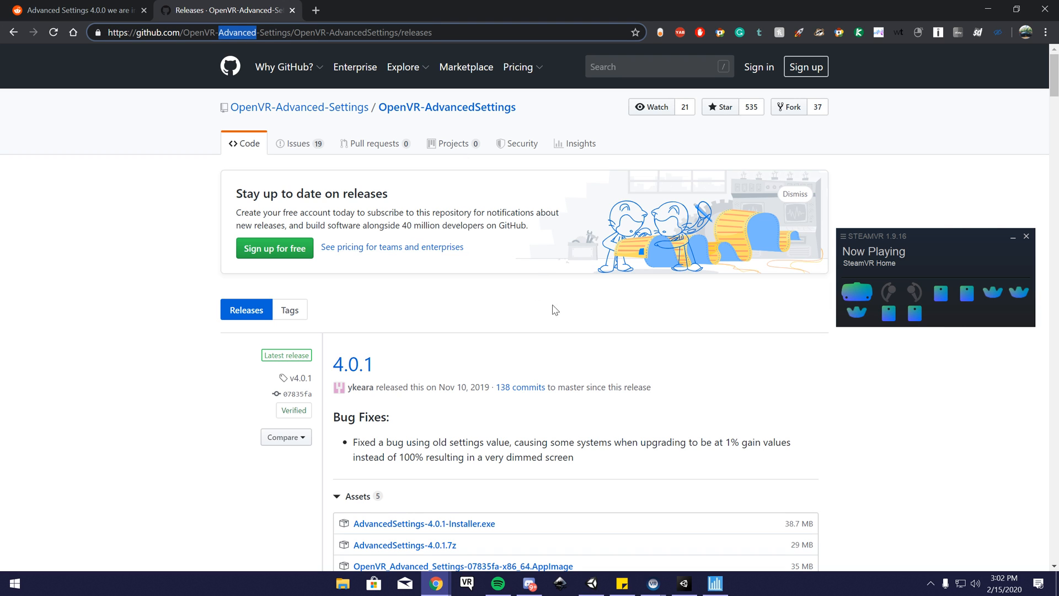
scroll("down", 3)
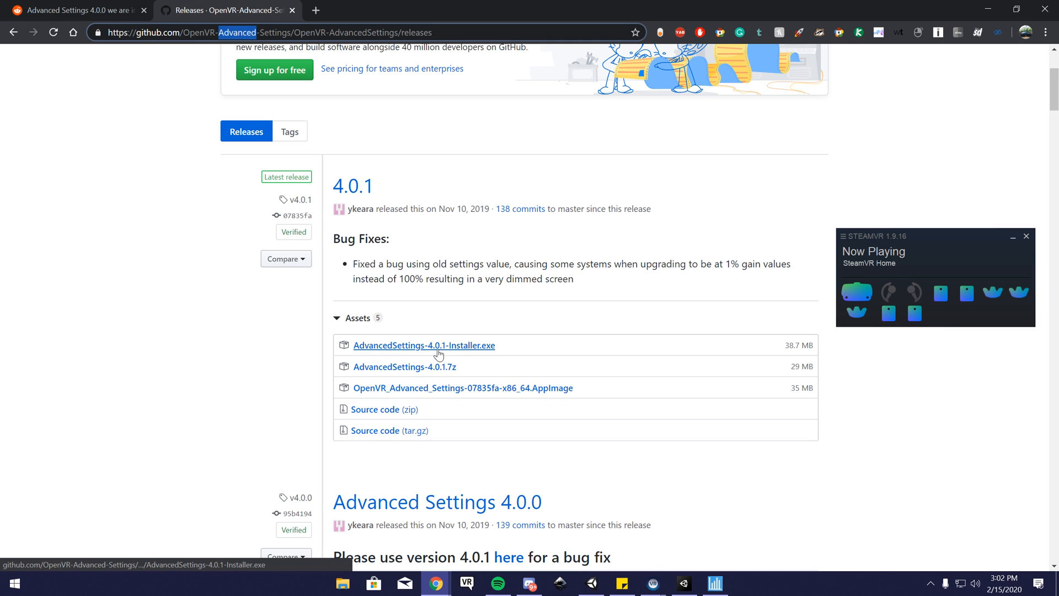
mouse_move(468, 355)
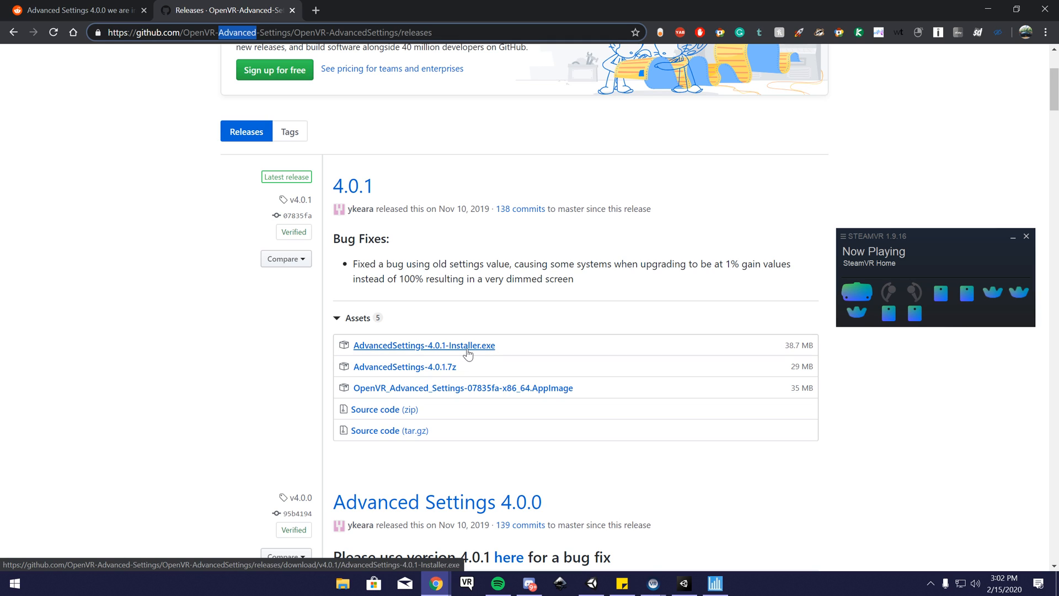
left_click(424, 345)
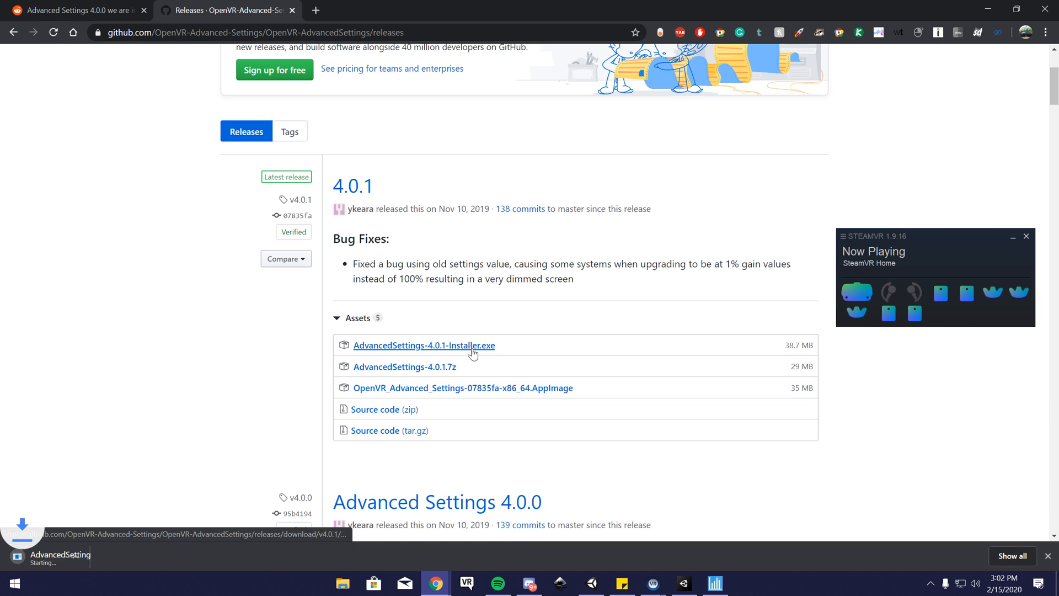
left_click(424, 345)
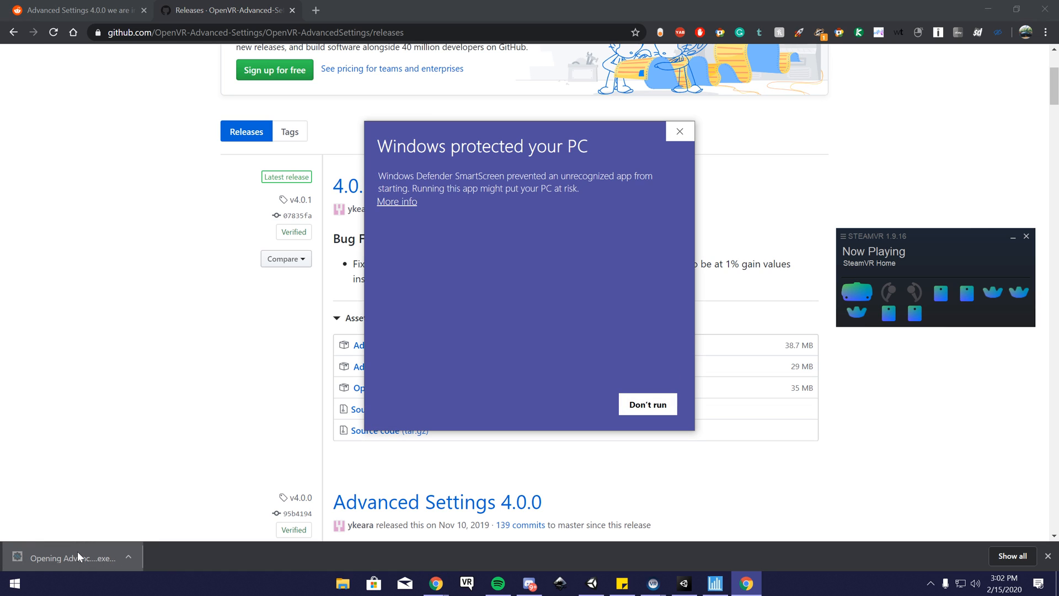
Run the blocked installer anyway, accept the license, and complete the 4.0.1 upgrade.
left_click(396, 201)
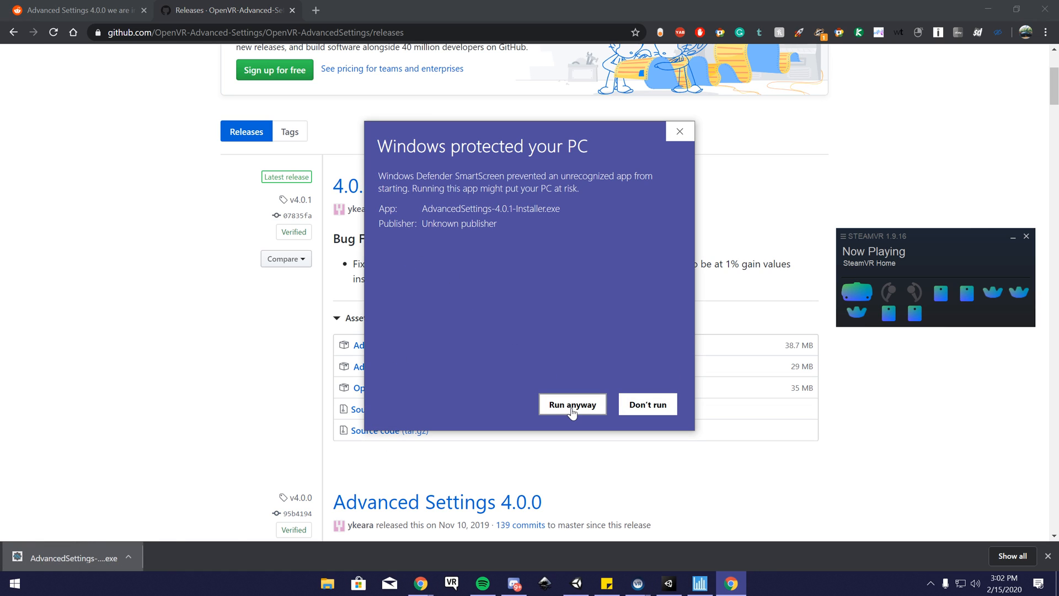
left_click(572, 404)
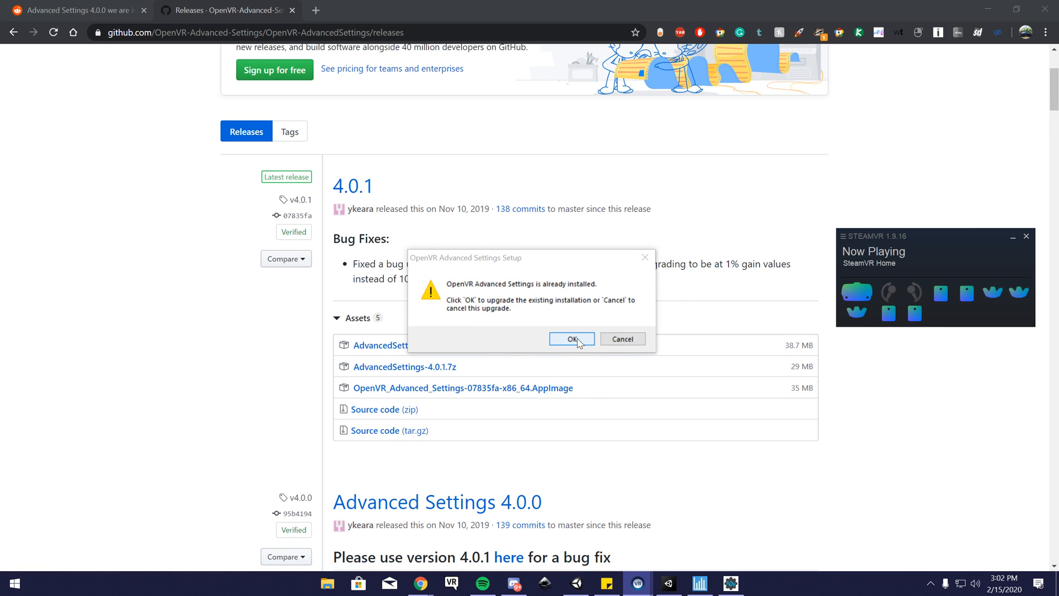
left_click(572, 339)
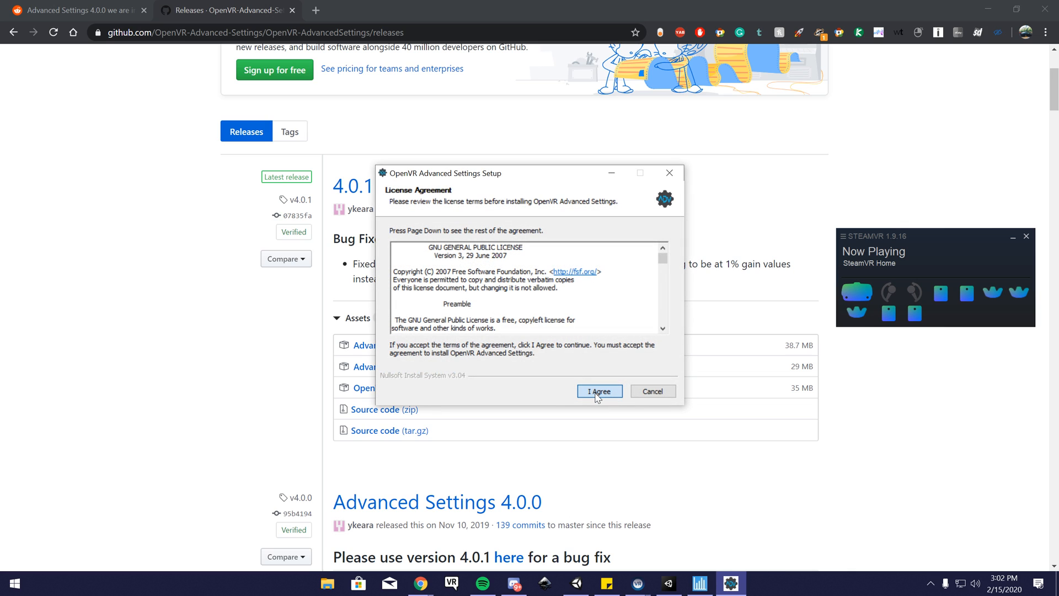
left_click(599, 391)
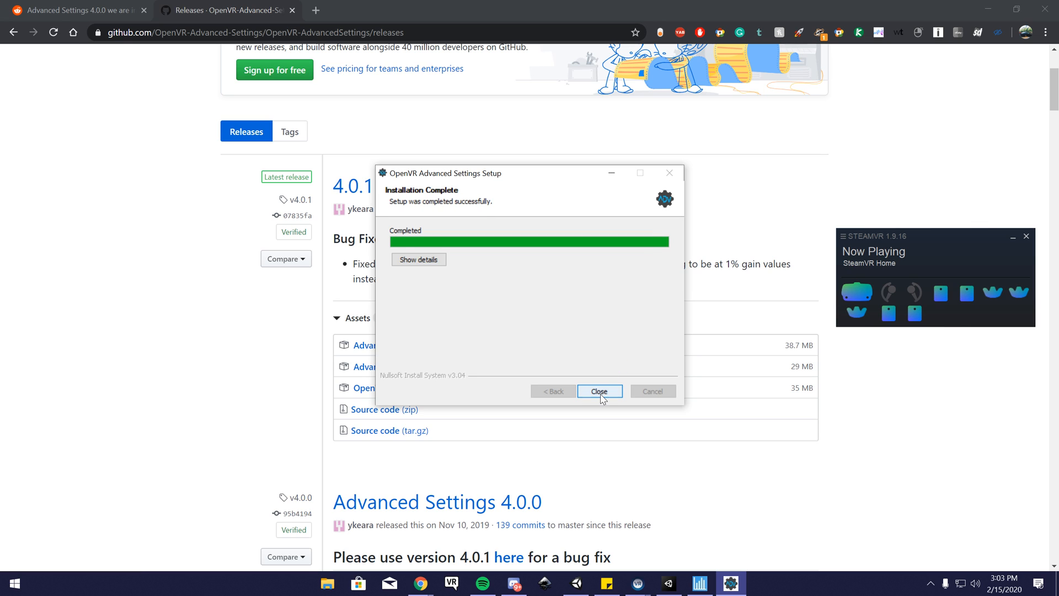
left_click(599, 391)
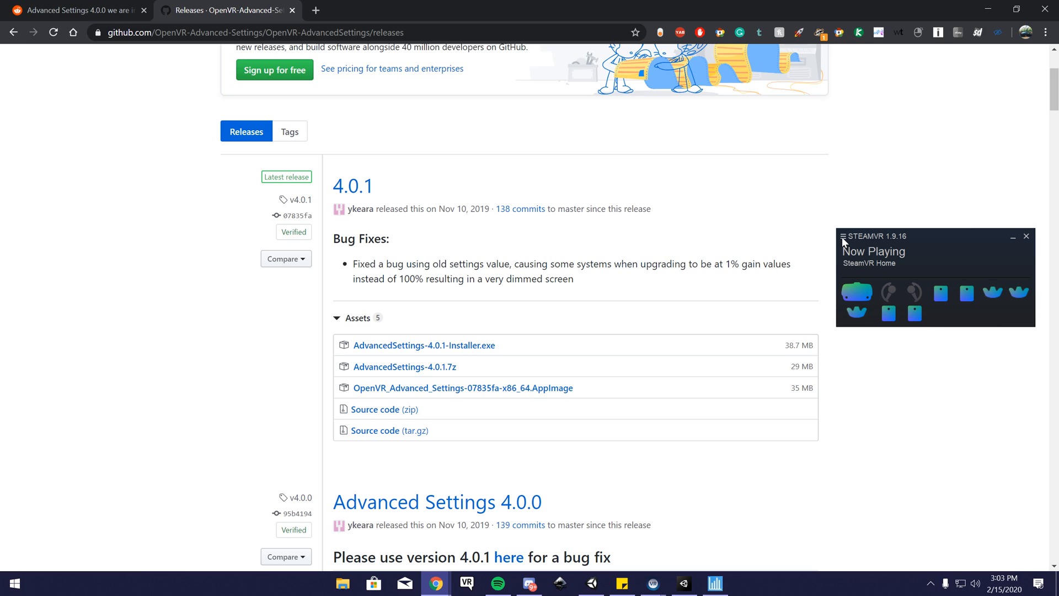
mouse_move(846, 241)
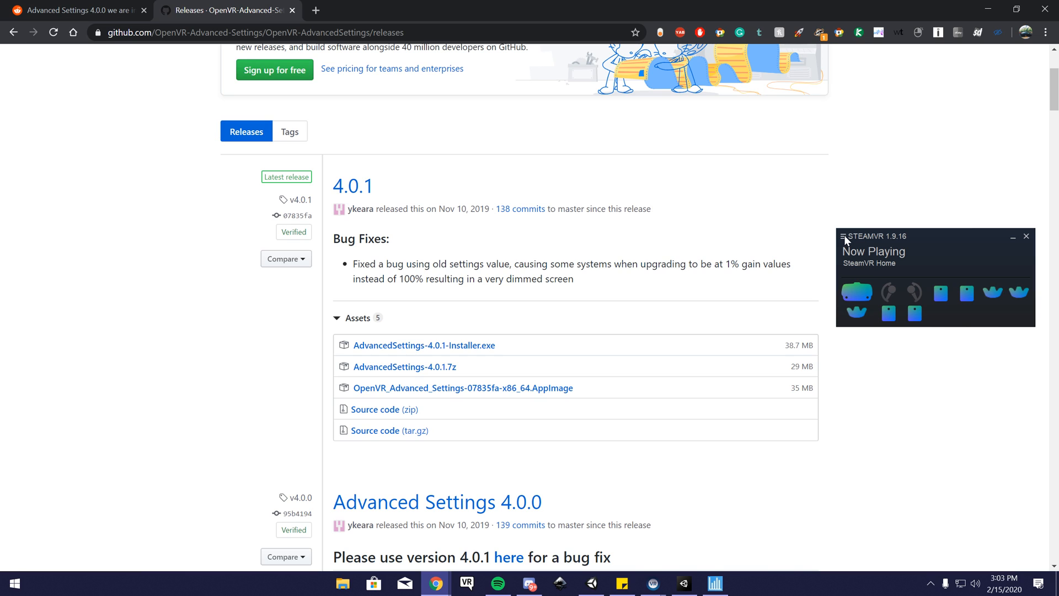
mouse_move(445, 337)
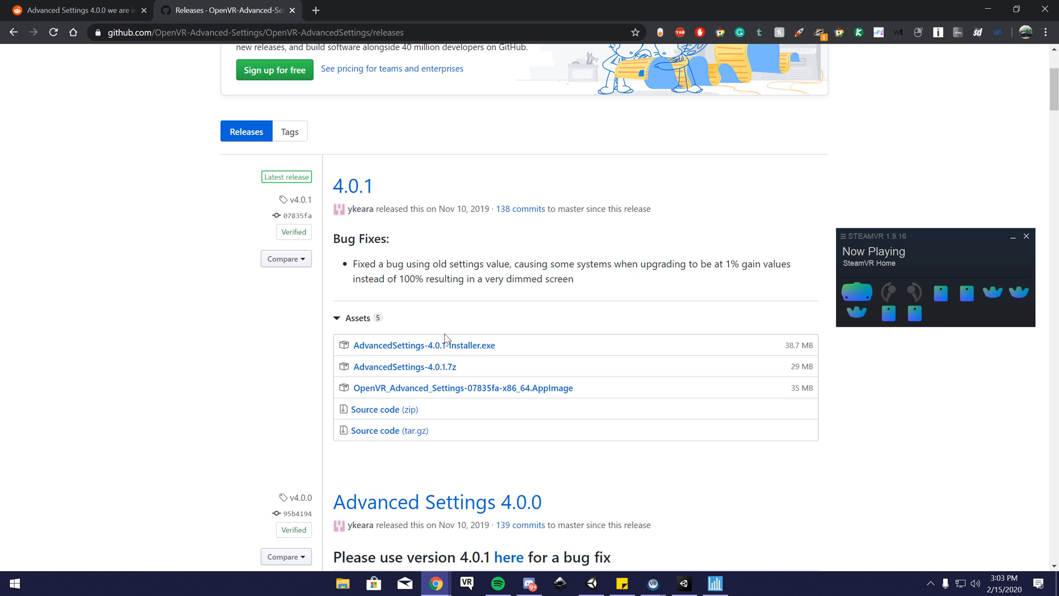
mouse_move(843, 241)
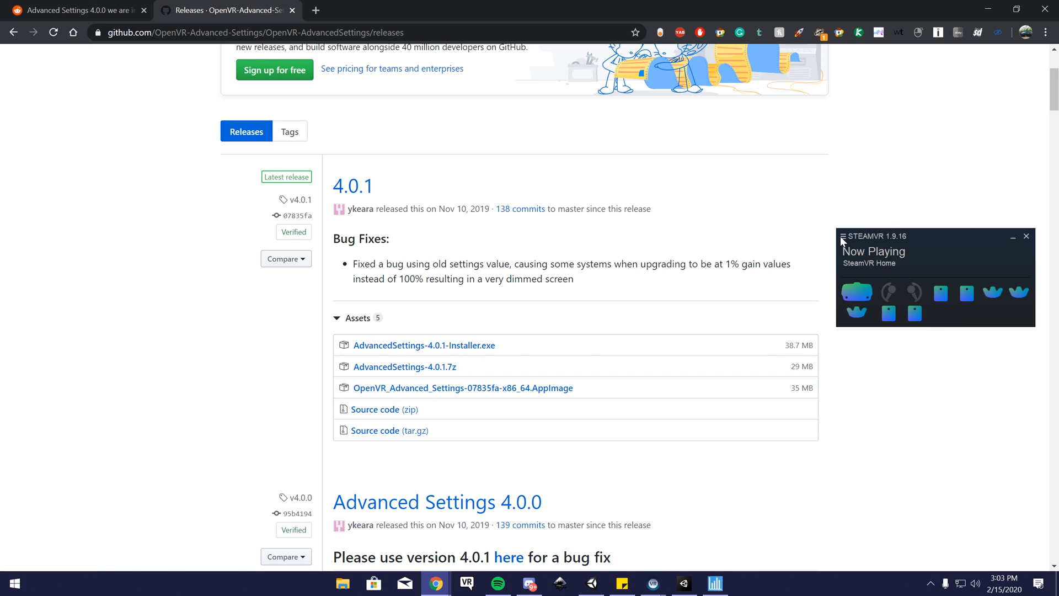
mouse_move(846, 241)
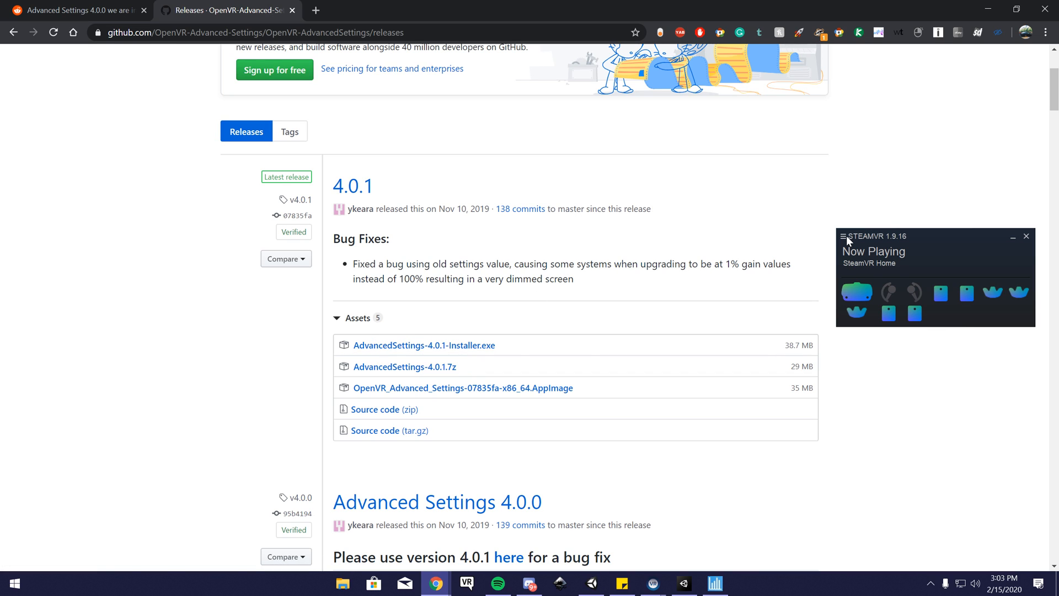
Go to SteamVR Settings > Controllers and set Advanced Settings to Hide.
left_click(843, 235)
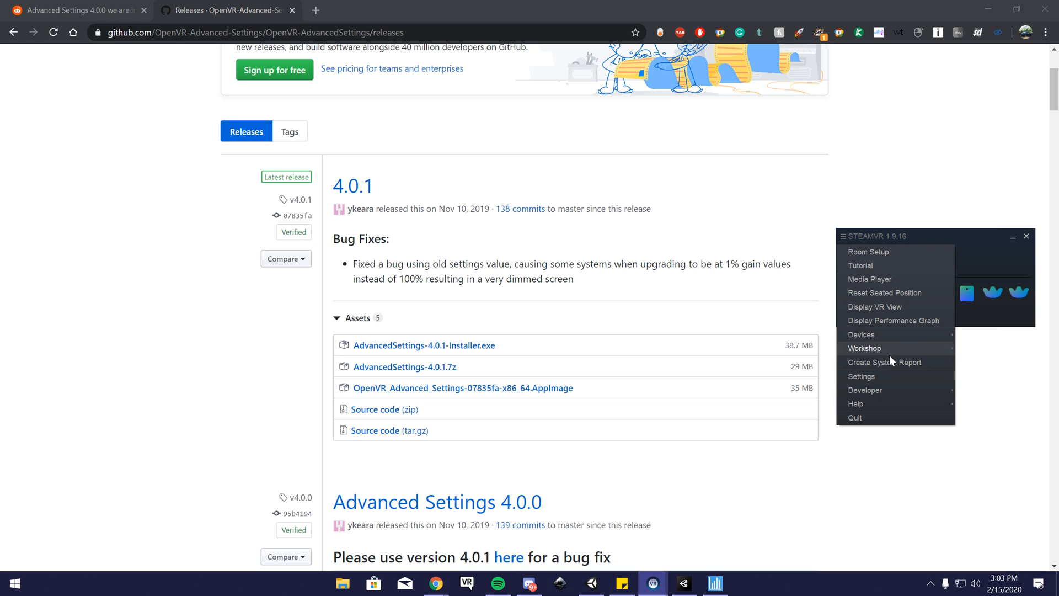
left_click(861, 376)
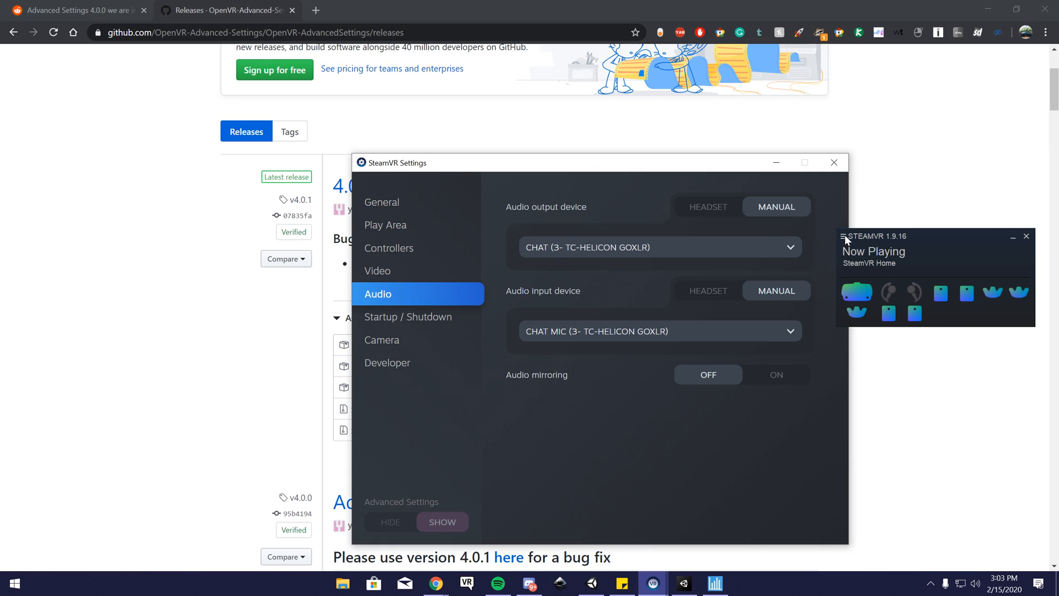
left_click(844, 235)
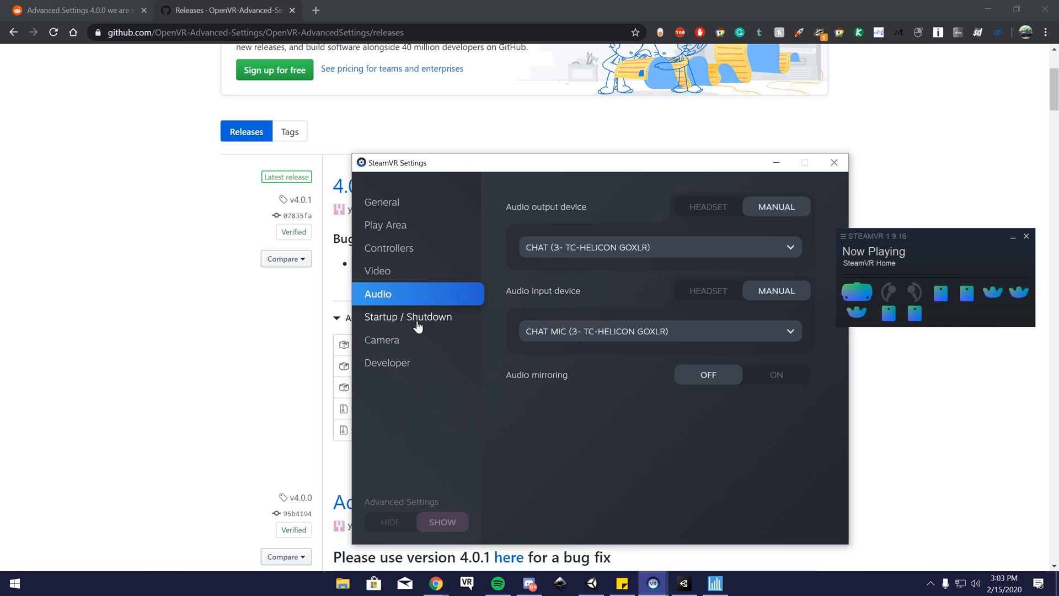
mouse_move(401, 256)
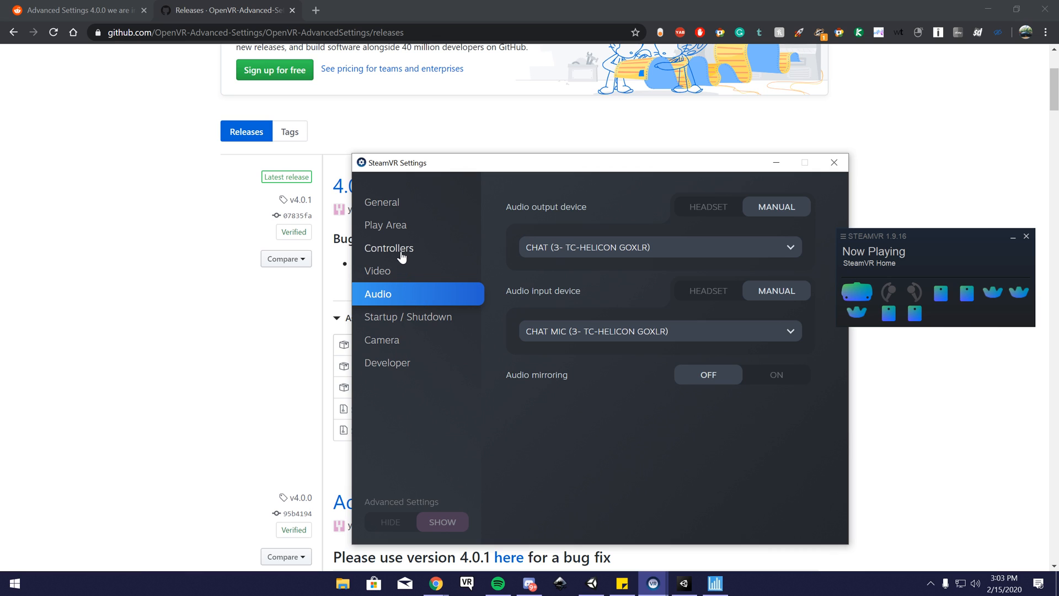
left_click(388, 247)
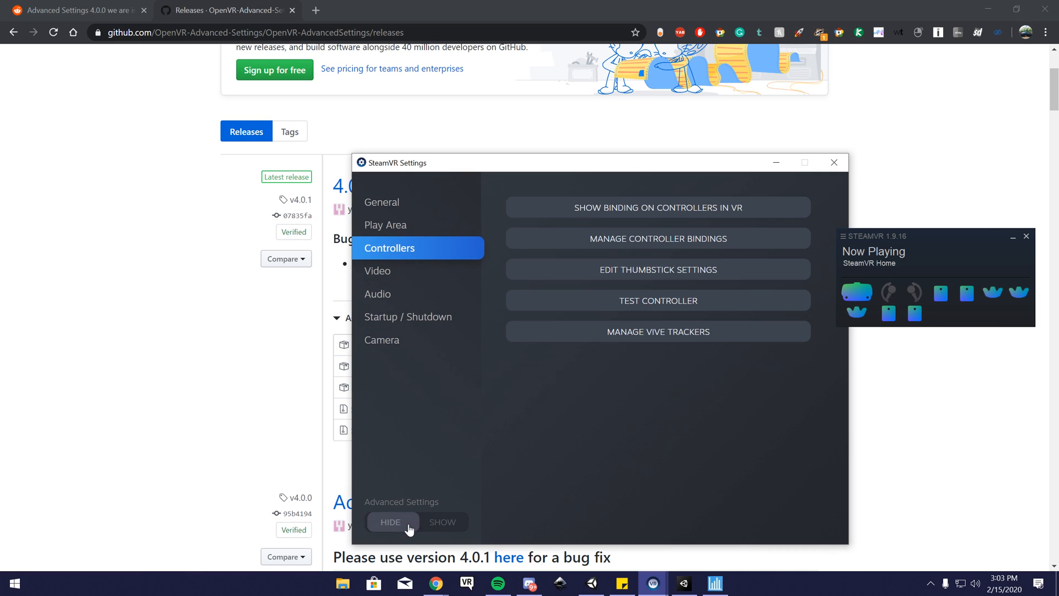
left_click(442, 522)
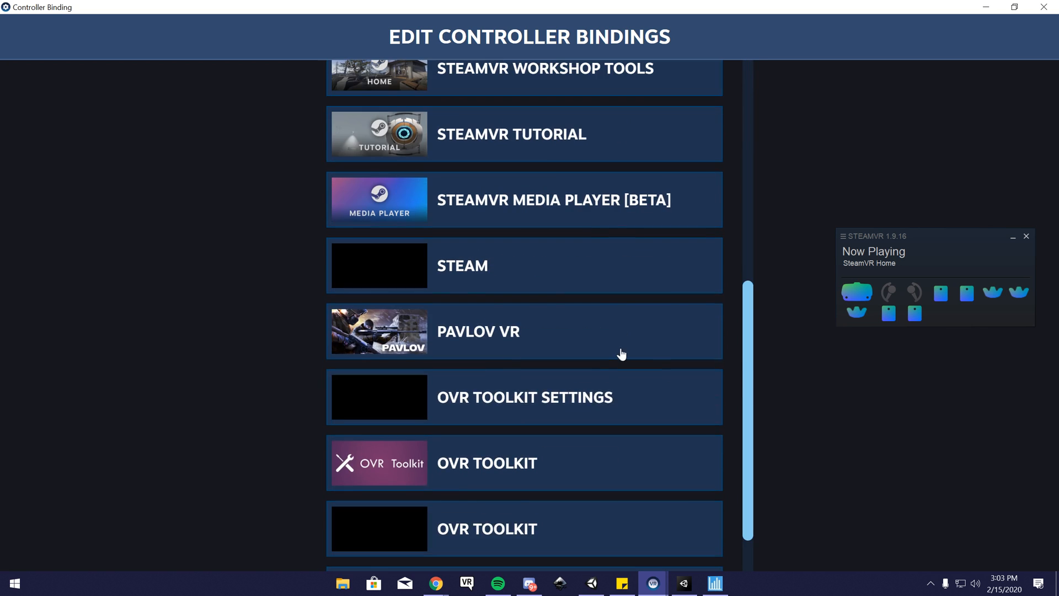
Switch the Advanced Settings bindings to Oculus Touch and scroll down to Community Bindings.
scroll("down", 3)
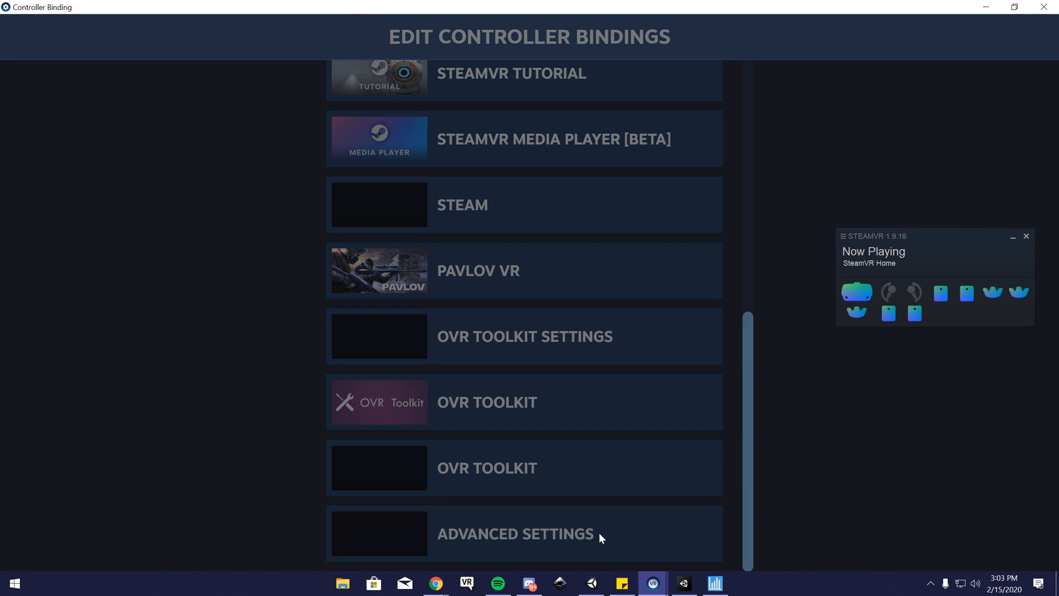
mouse_move(613, 551)
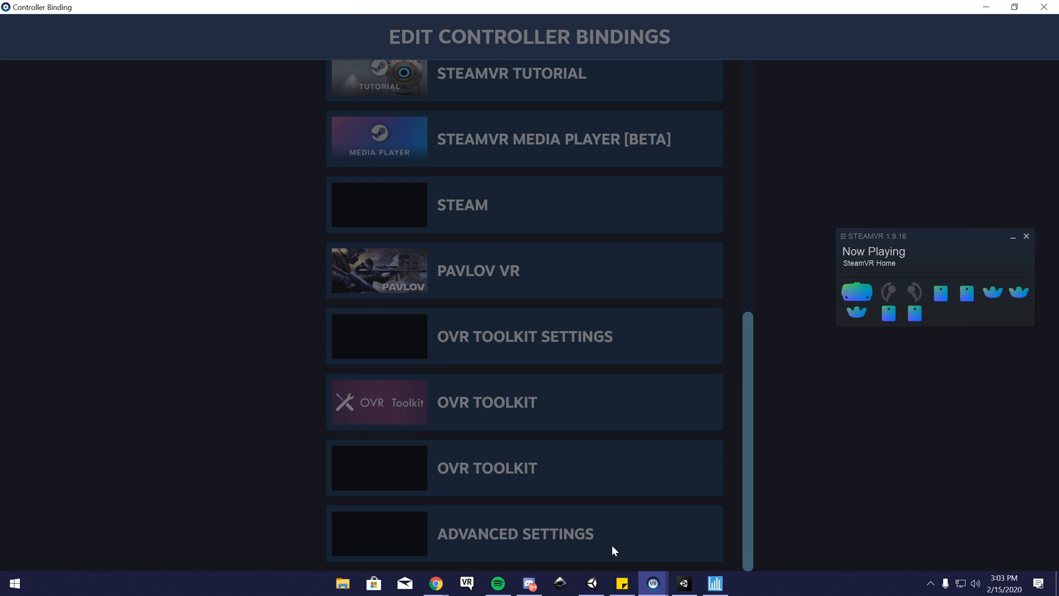
mouse_move(650, 524)
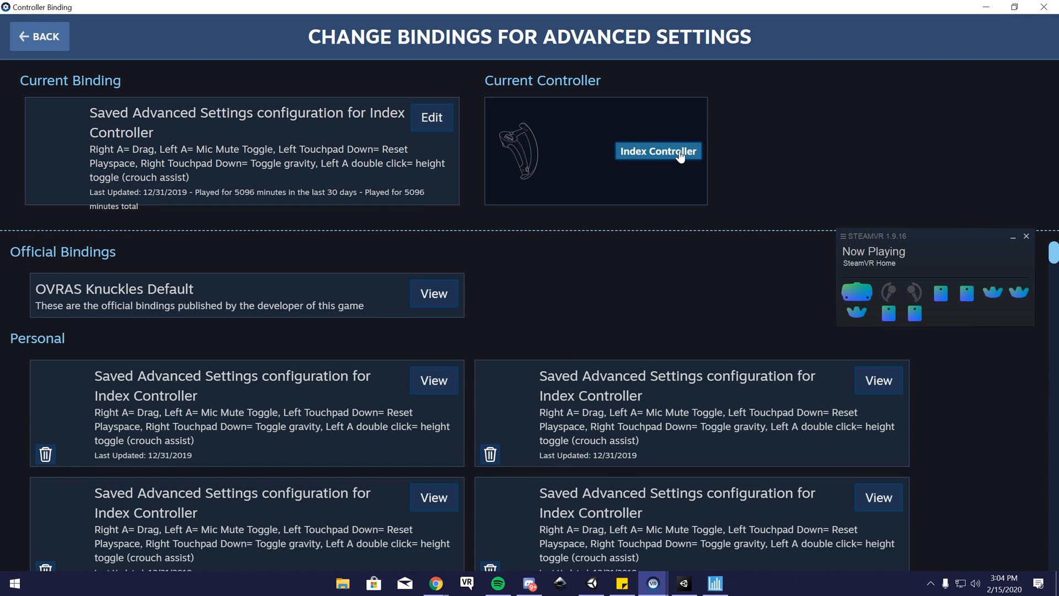
left_click(656, 150)
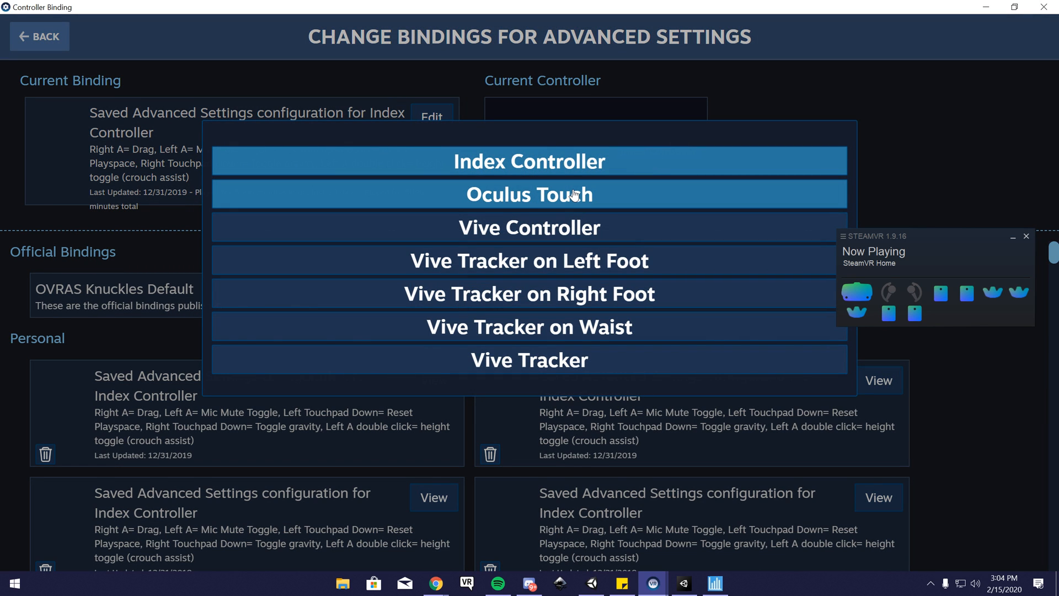
left_click(529, 195)
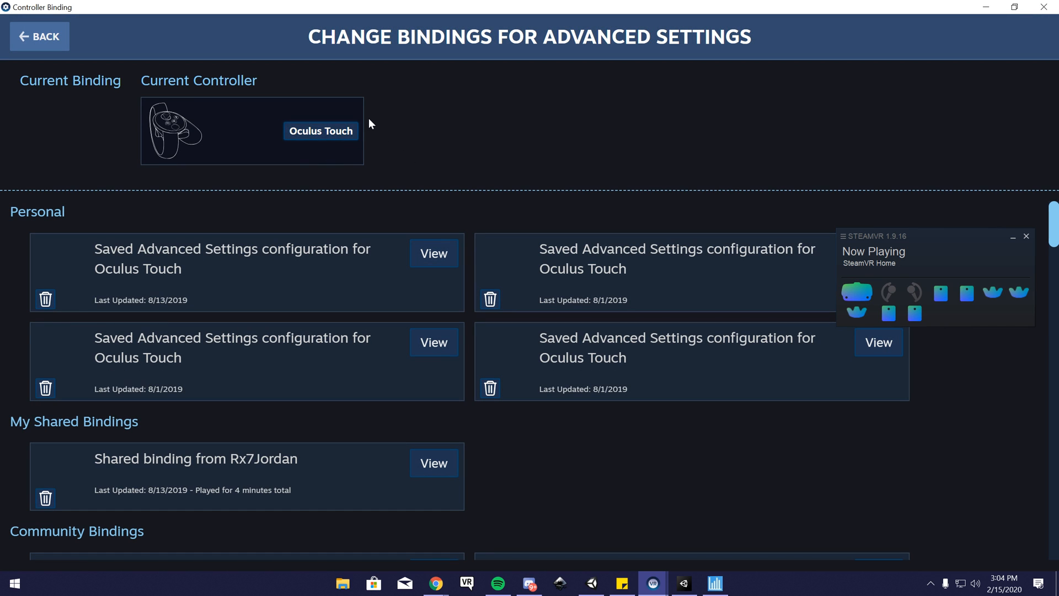
mouse_move(354, 153)
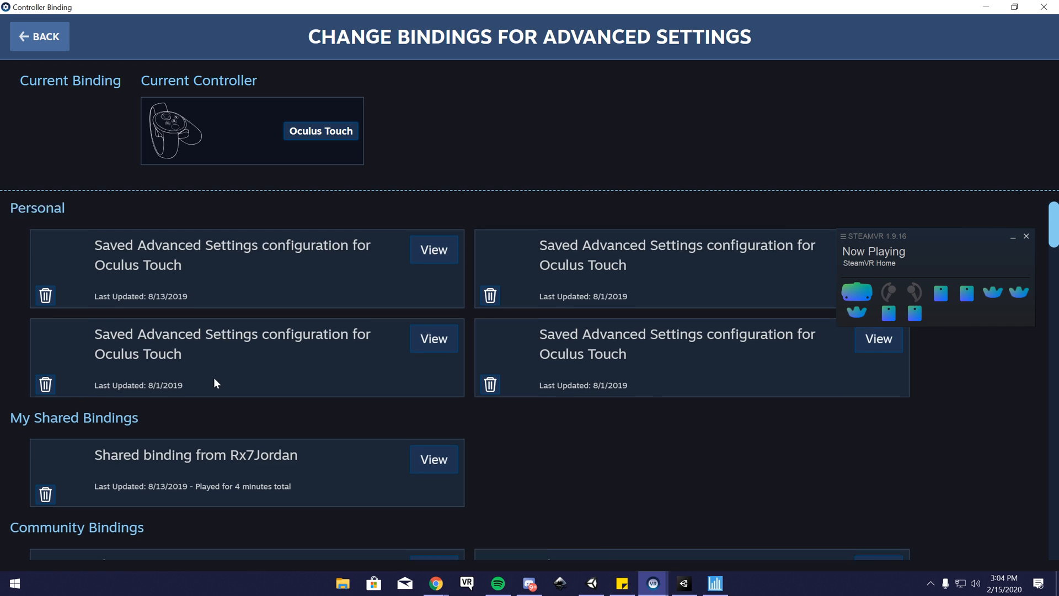
scroll("down", 3)
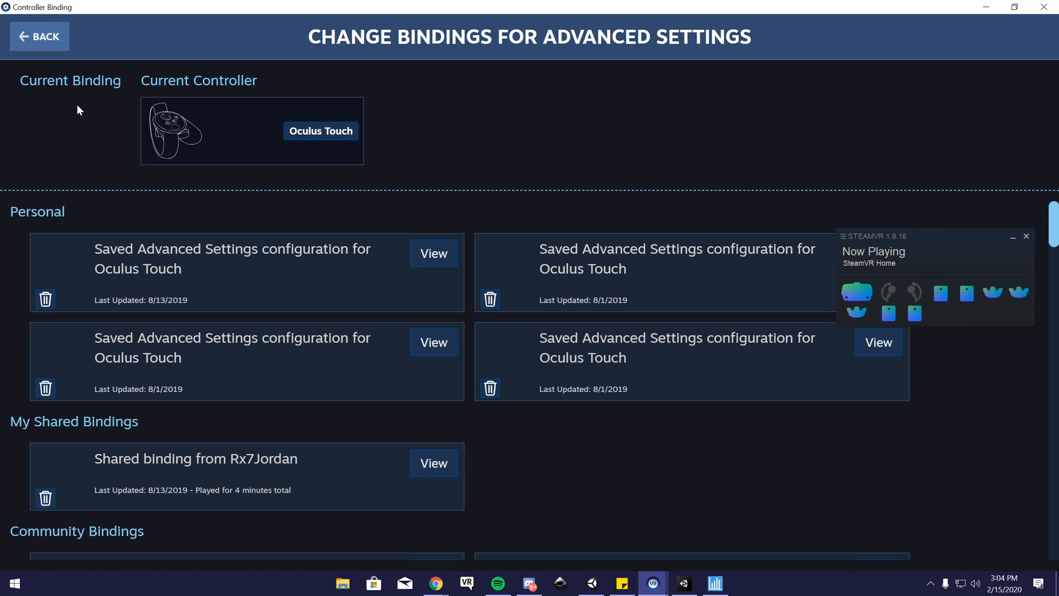
scroll("down", 3)
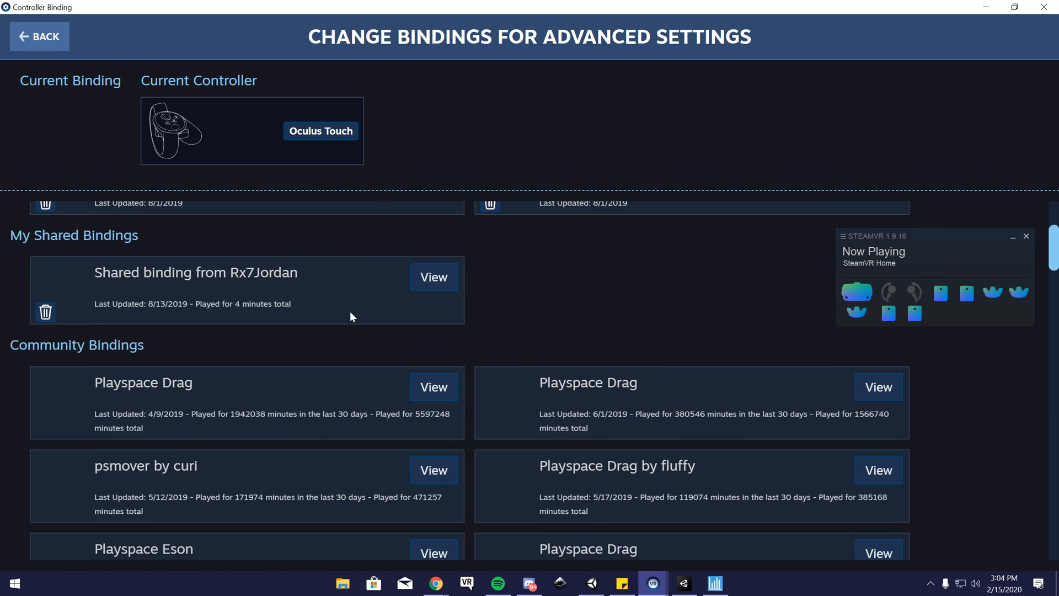
scroll("down", 3)
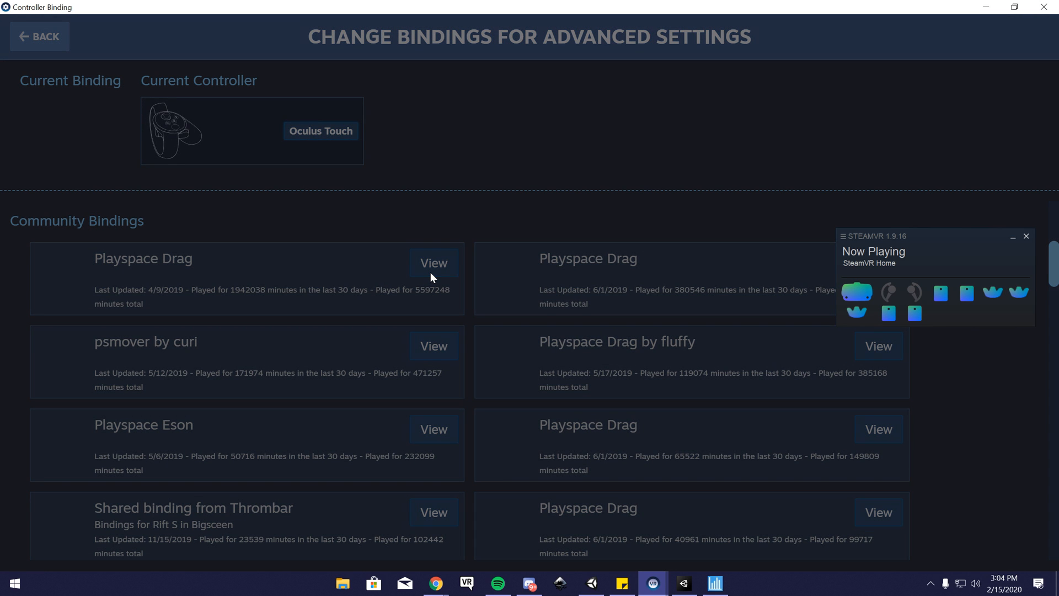
Open the most-played Playspace Drag community binding in the binding editor.
left_click(433, 262)
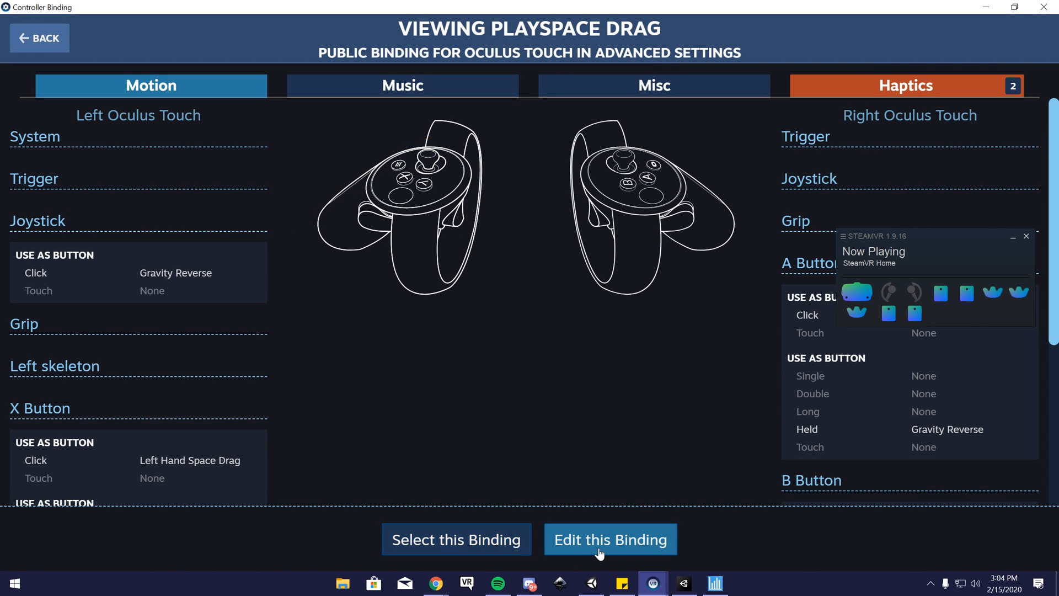
left_click(610, 539)
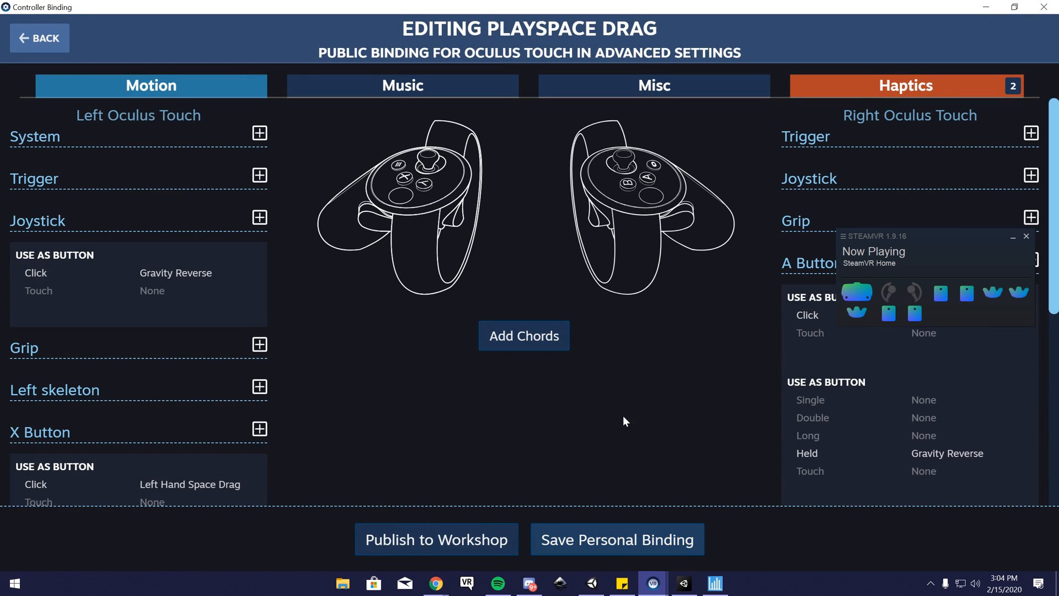
scroll("down", 3)
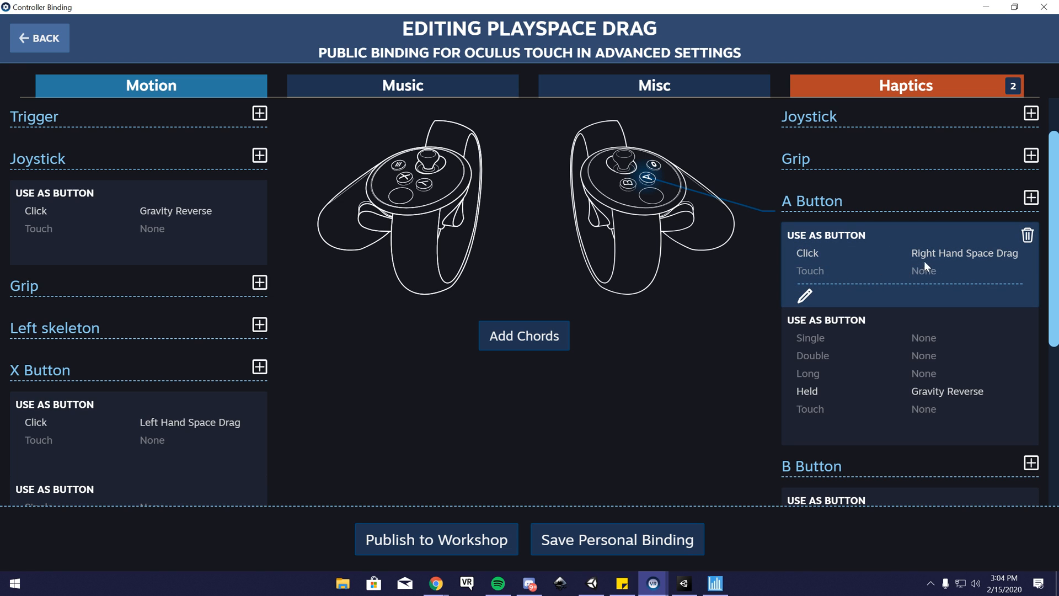
mouse_move(826, 255)
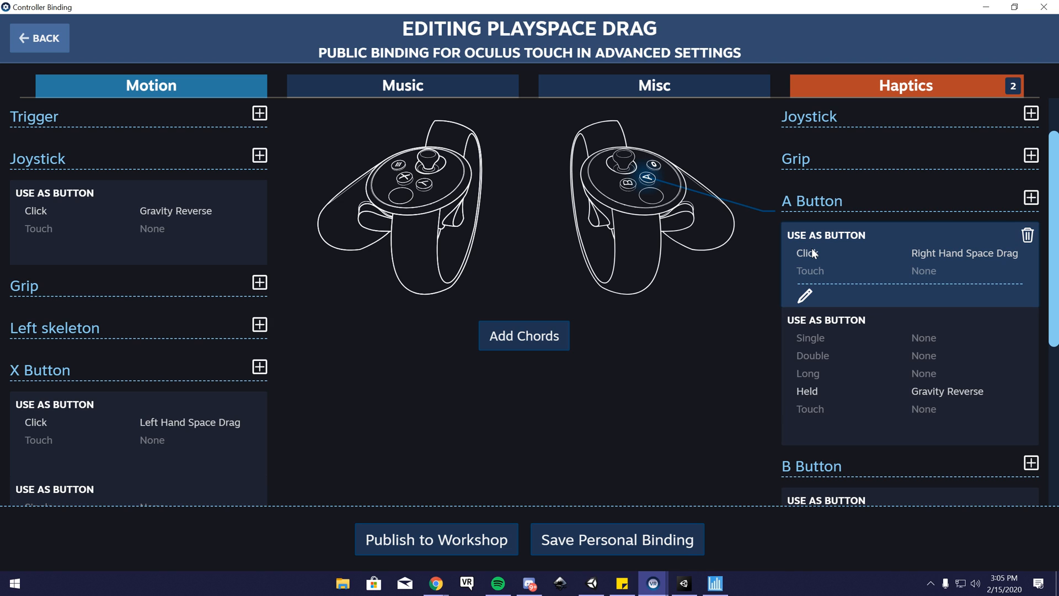
mouse_move(865, 288)
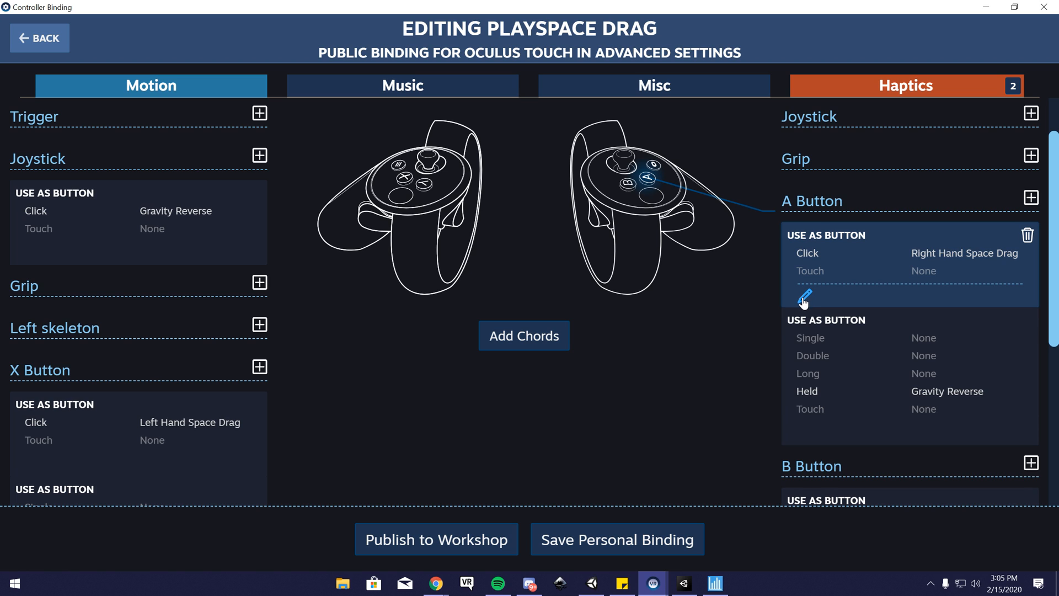
Keep the right A button as a Button mode mapped to Right Hand Space Drag.
left_click(803, 297)
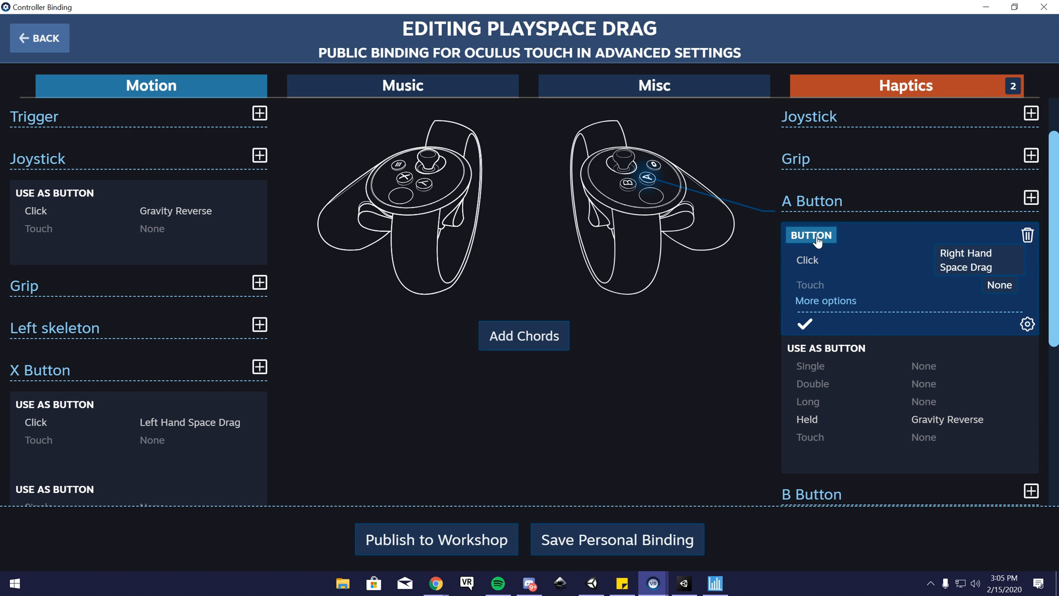
left_click(804, 235)
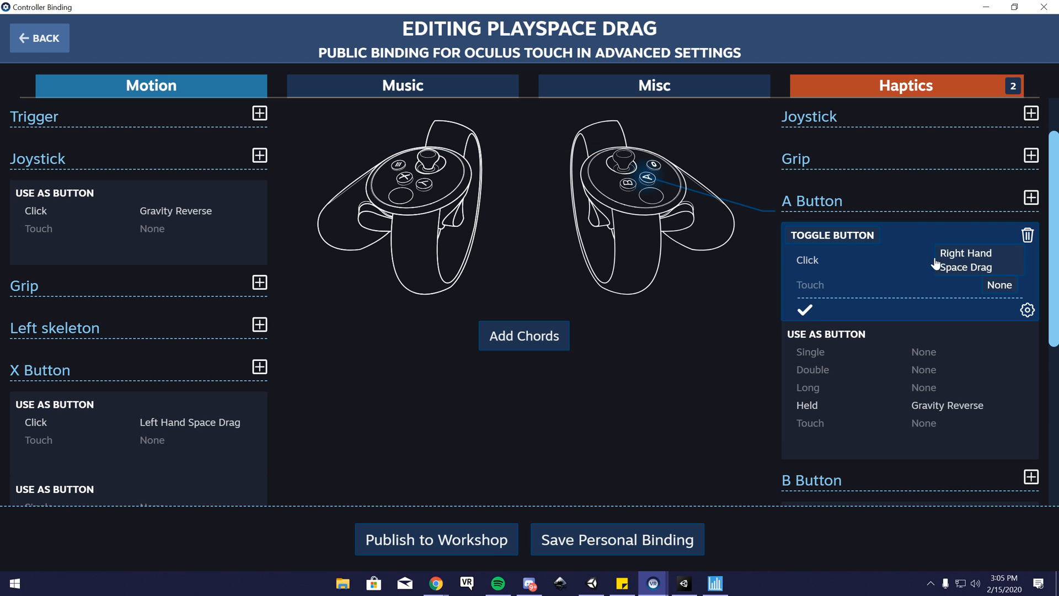
left_click(1026, 310)
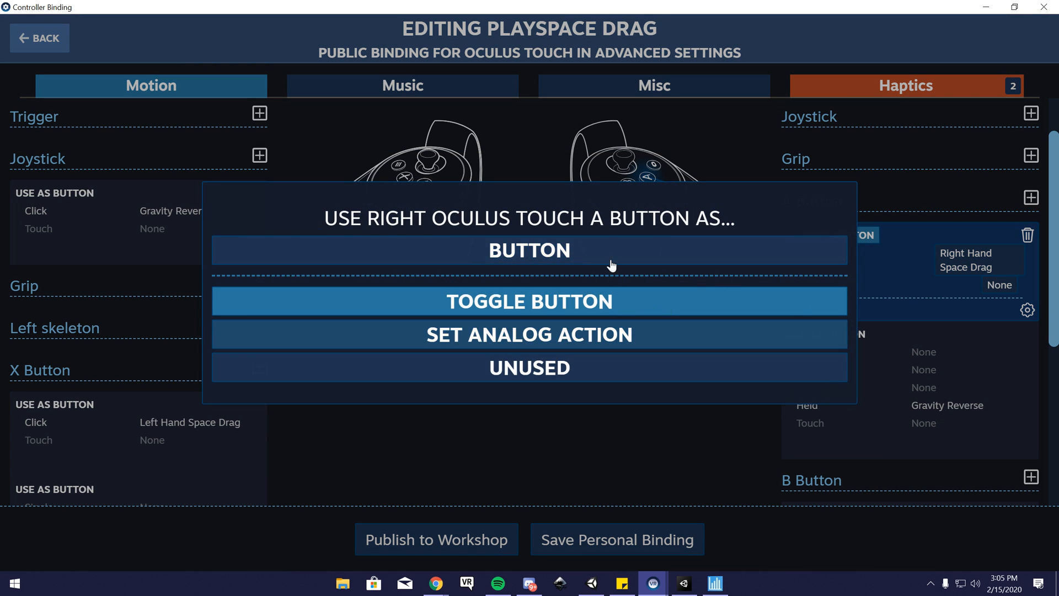
left_click(528, 250)
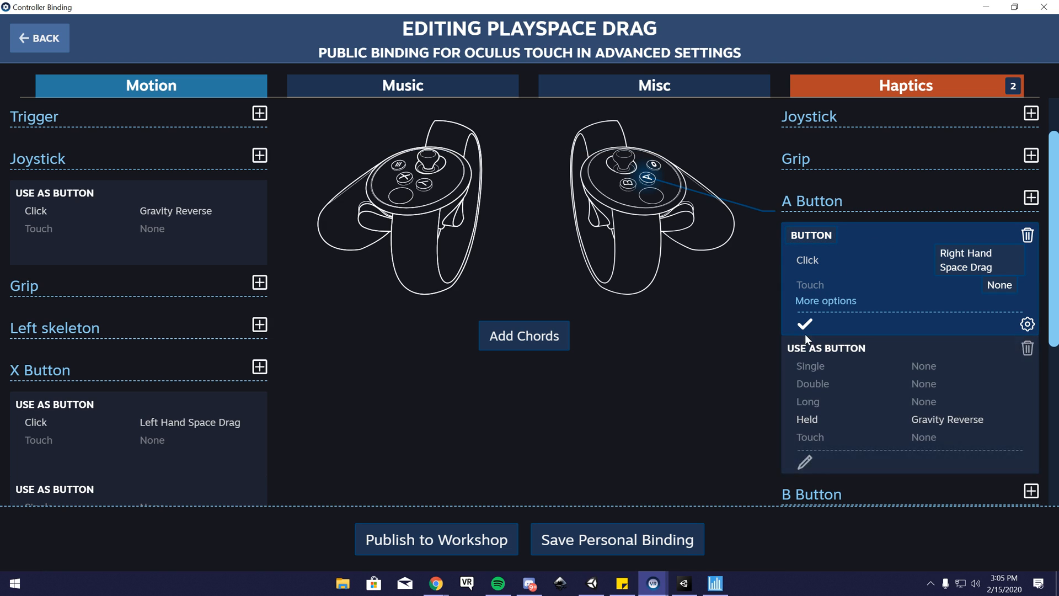
scroll("down", 3)
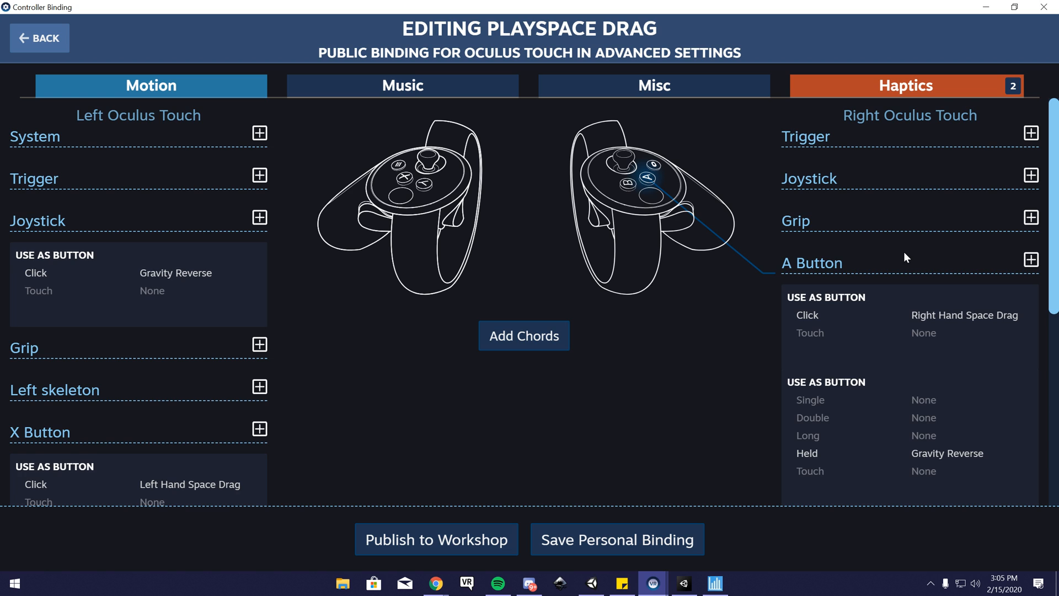
Map the right B button's Click to Right Hand Space Drag.
scroll("down", 3)
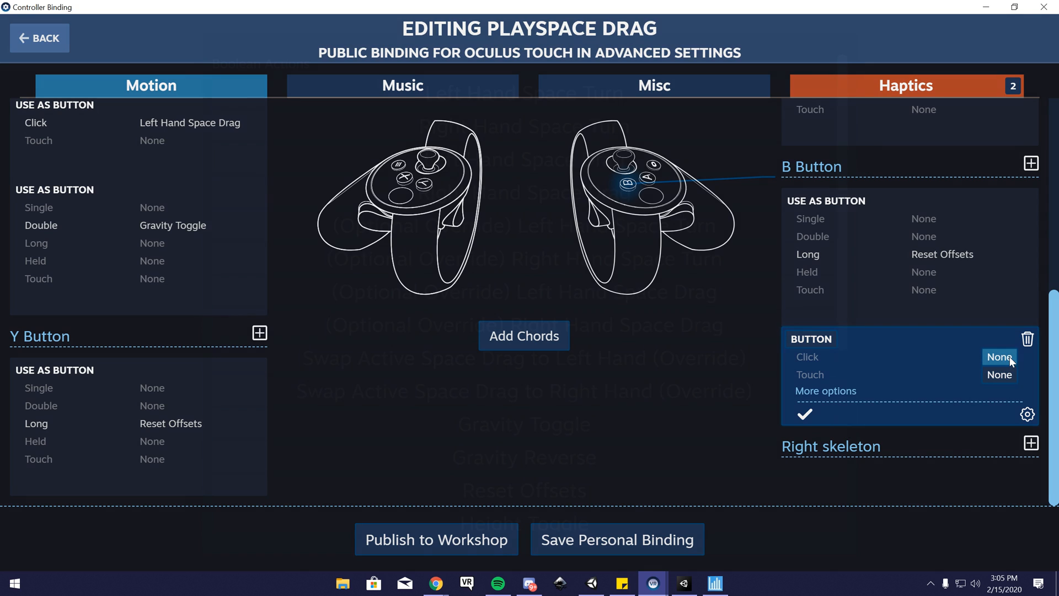
left_click(999, 357)
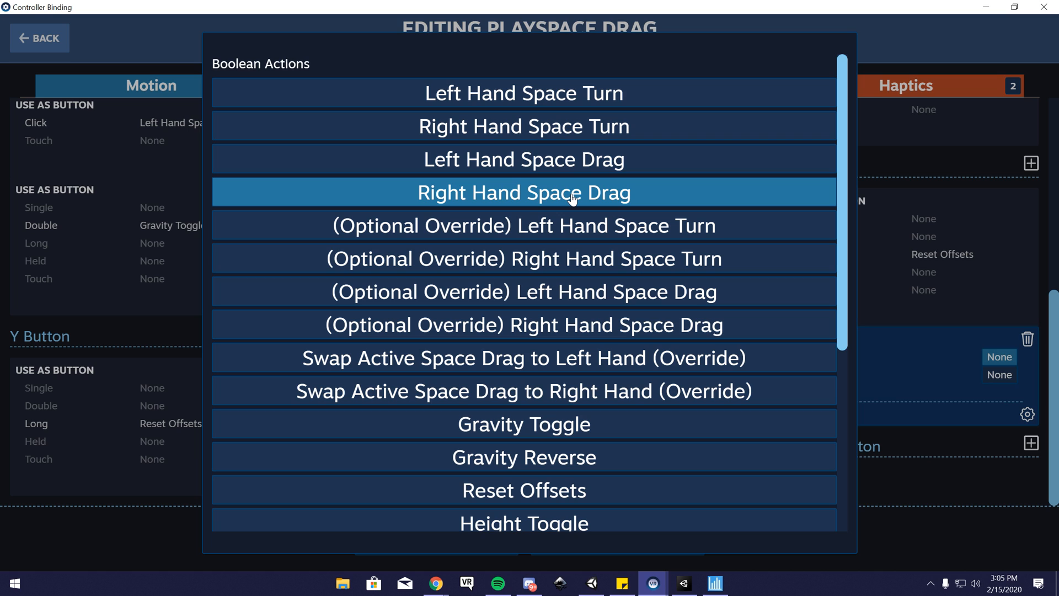
left_click(523, 192)
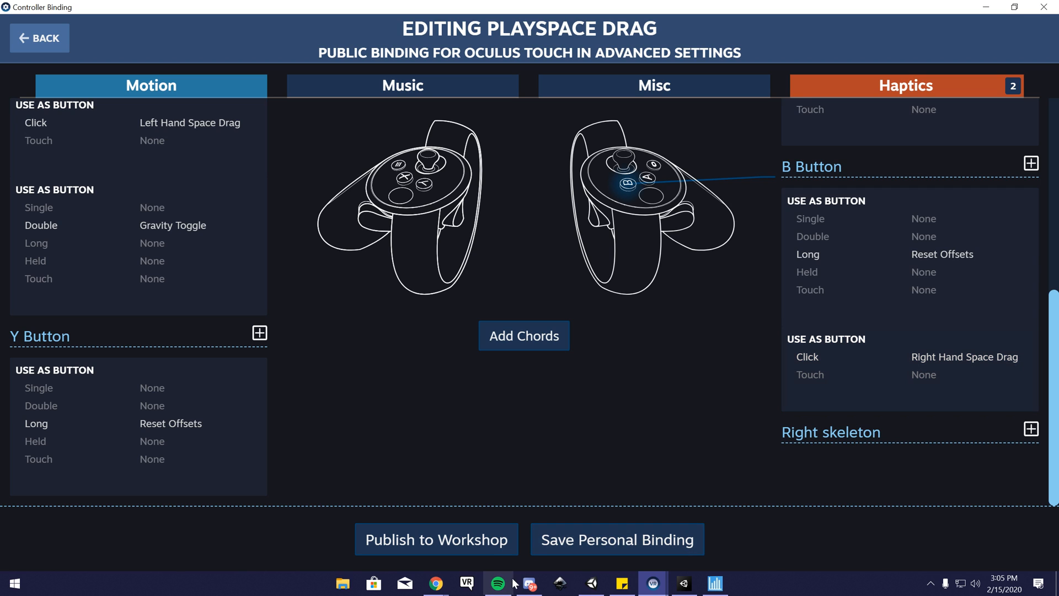
Save the Oculus Touch binding as a personal binding, then switch to Vive Controller.
left_click(616, 539)
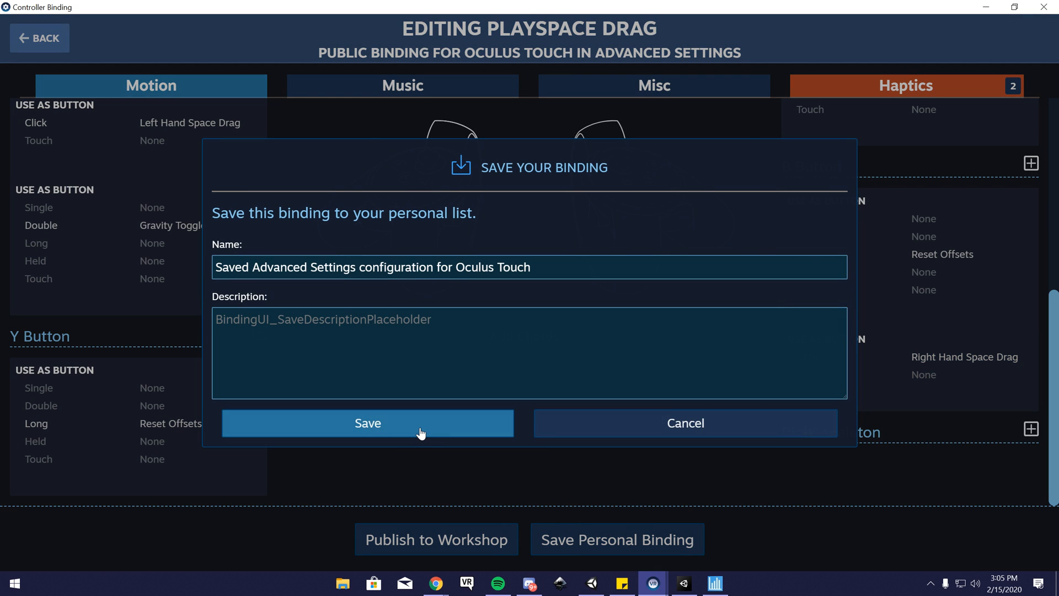
left_click(367, 423)
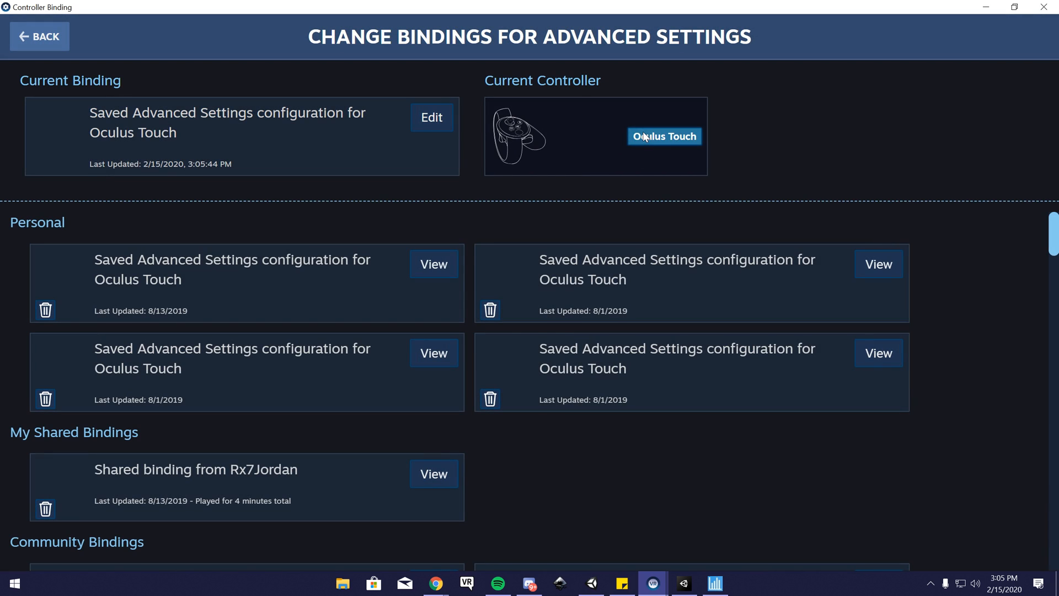
left_click(663, 135)
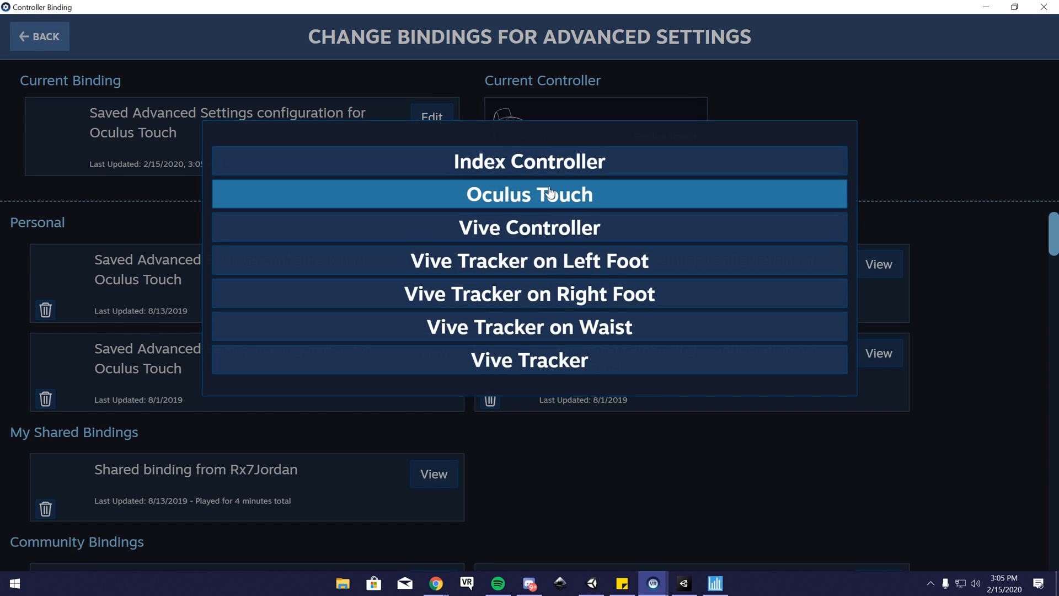
mouse_move(529, 227)
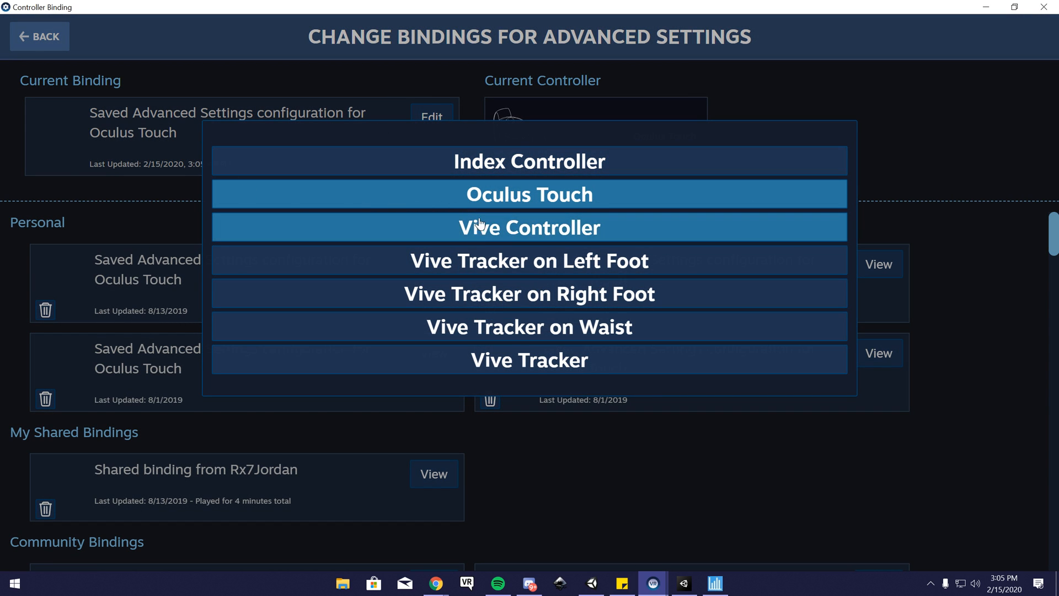
left_click(529, 227)
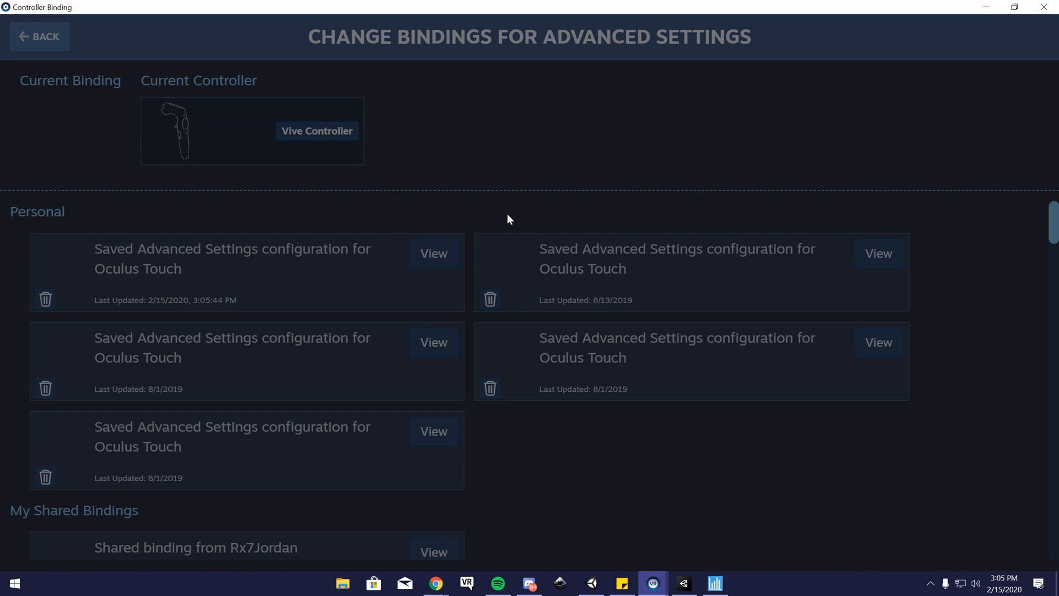
left_click(659, 130)
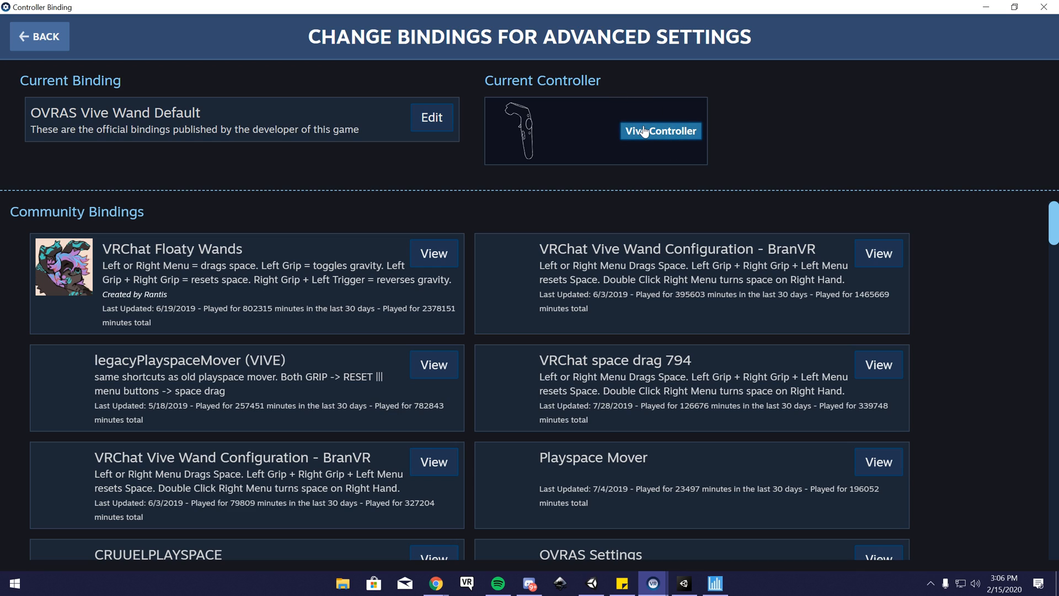
mouse_move(450, 158)
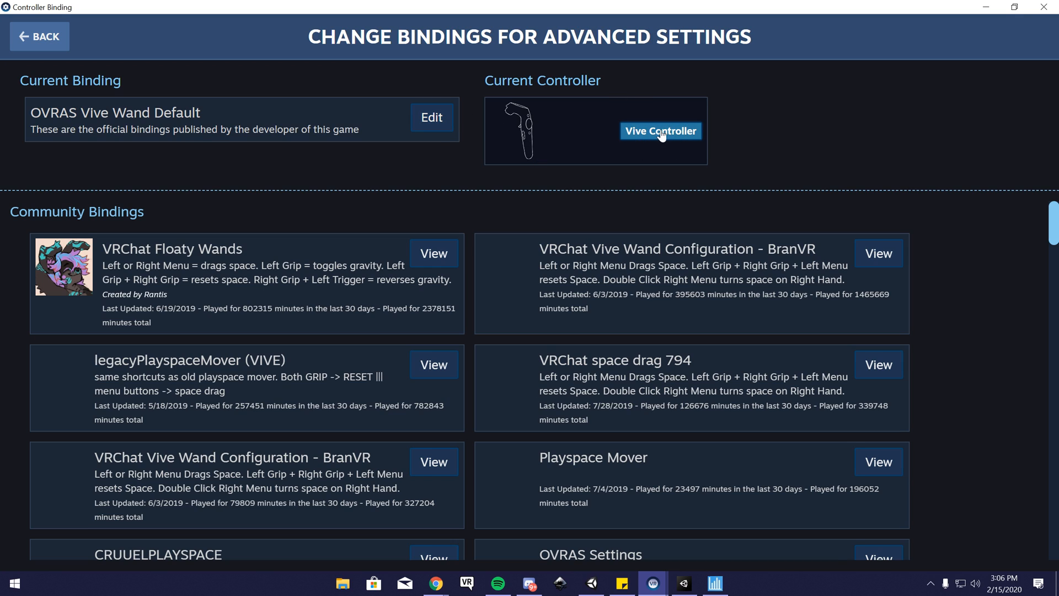
mouse_move(385, 127)
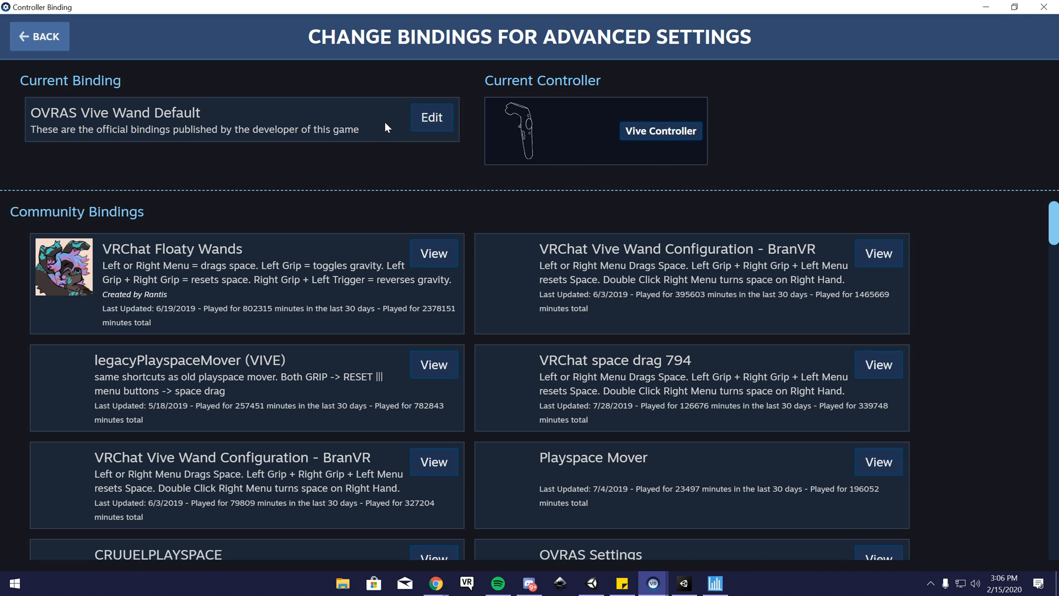
mouse_move(431, 117)
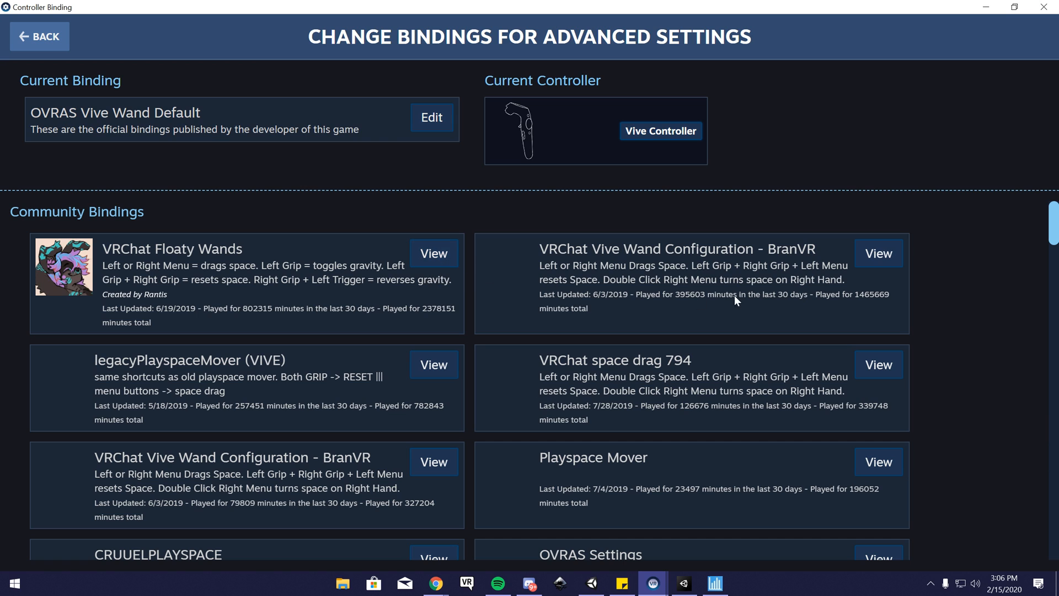
Edit the OVRAS Vive Wand Default binding and delete the right Menu button's mode.
left_click(432, 117)
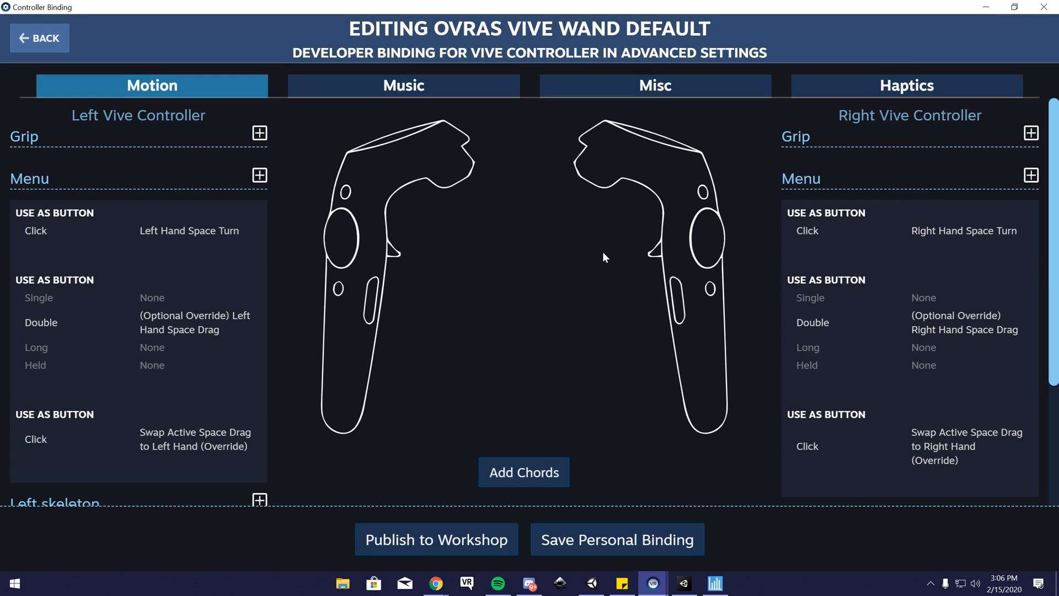
mouse_move(503, 503)
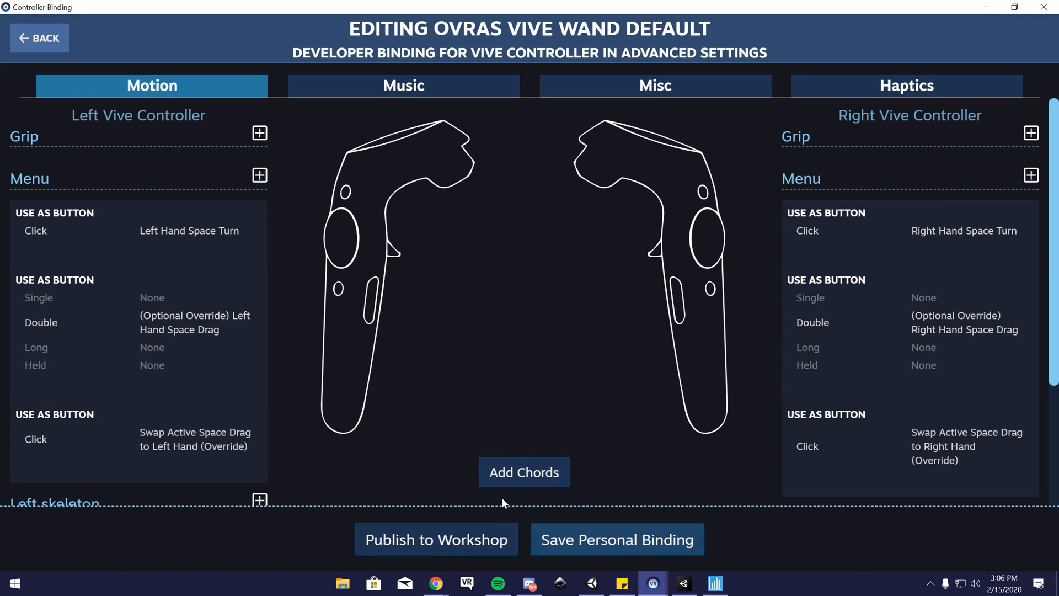
scroll("down", 3)
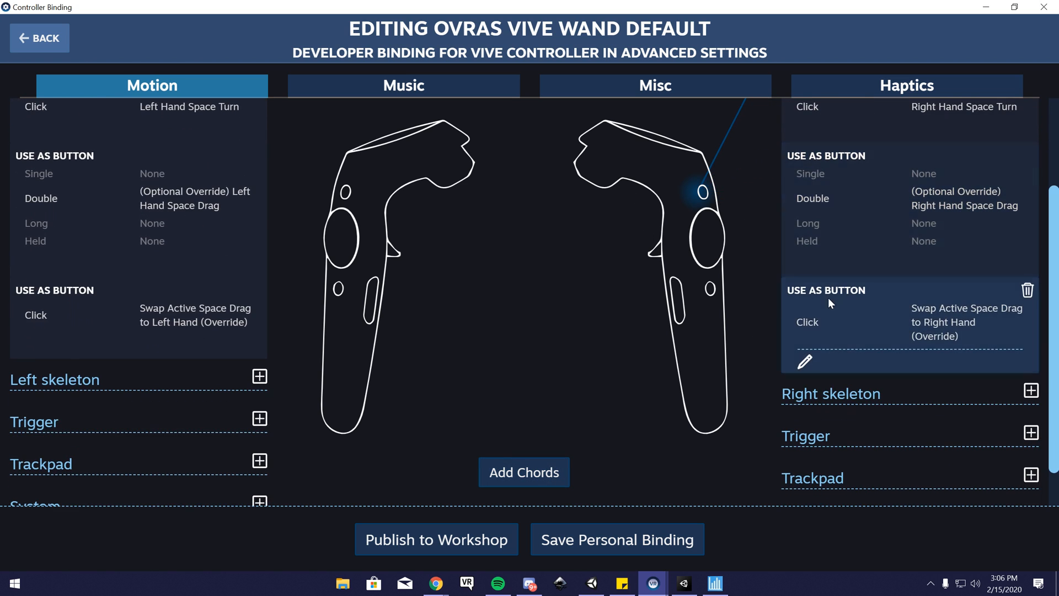
scroll("down", 3)
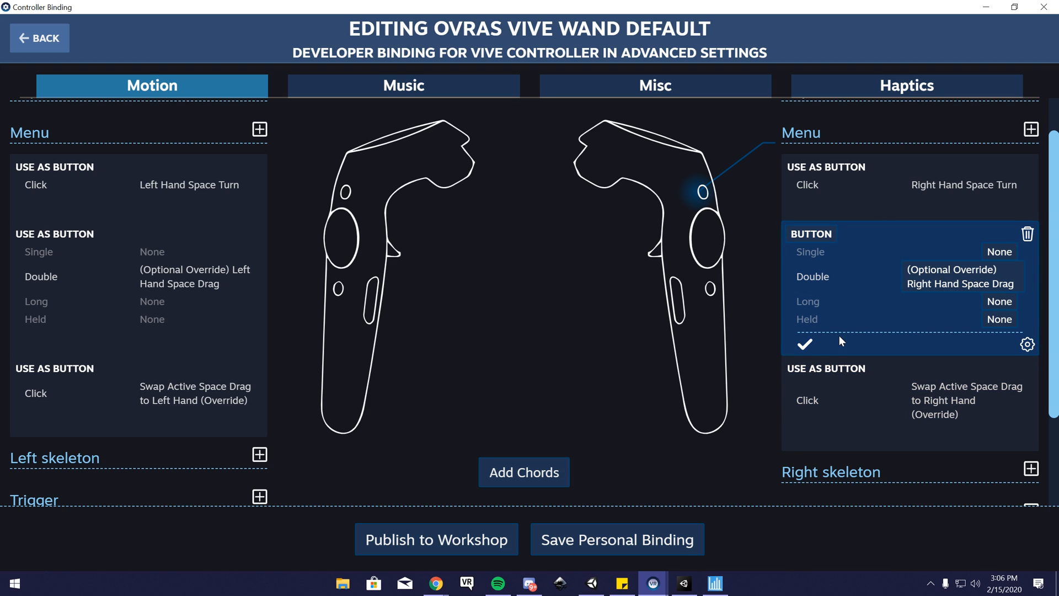
mouse_move(710, 297)
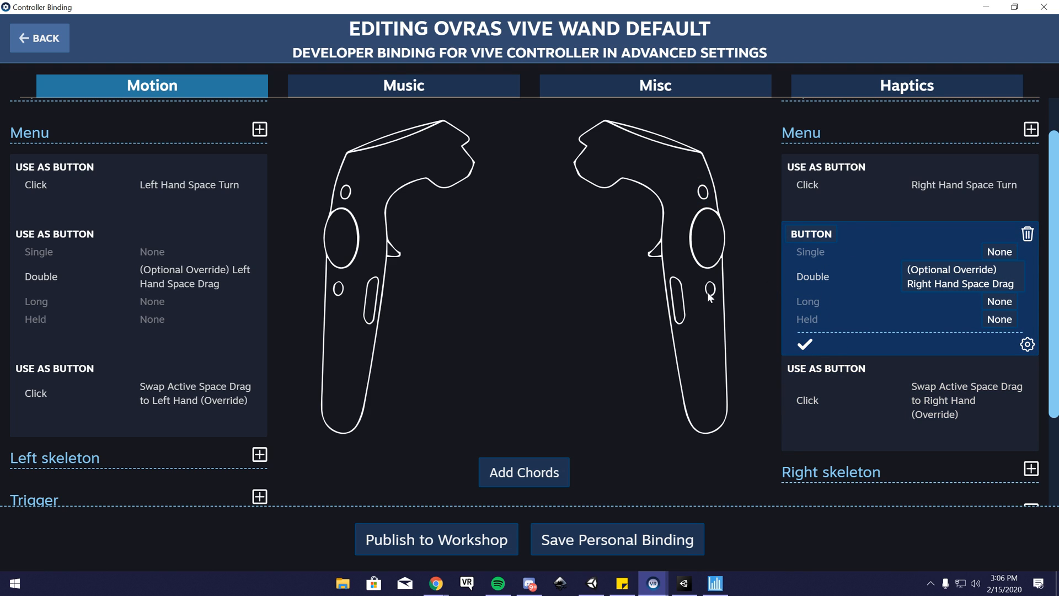
mouse_move(723, 291)
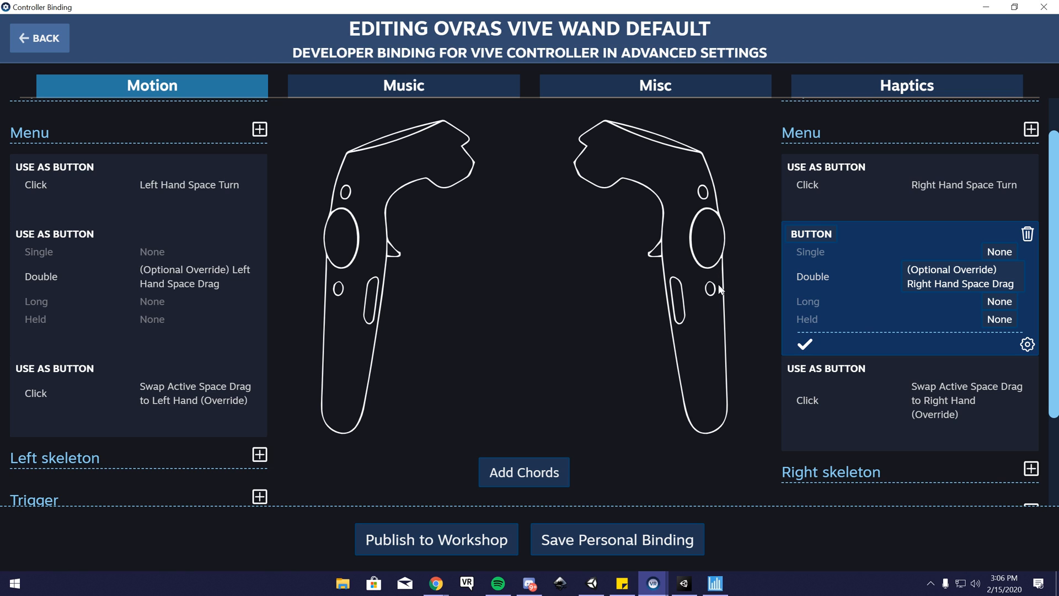
mouse_move(752, 220)
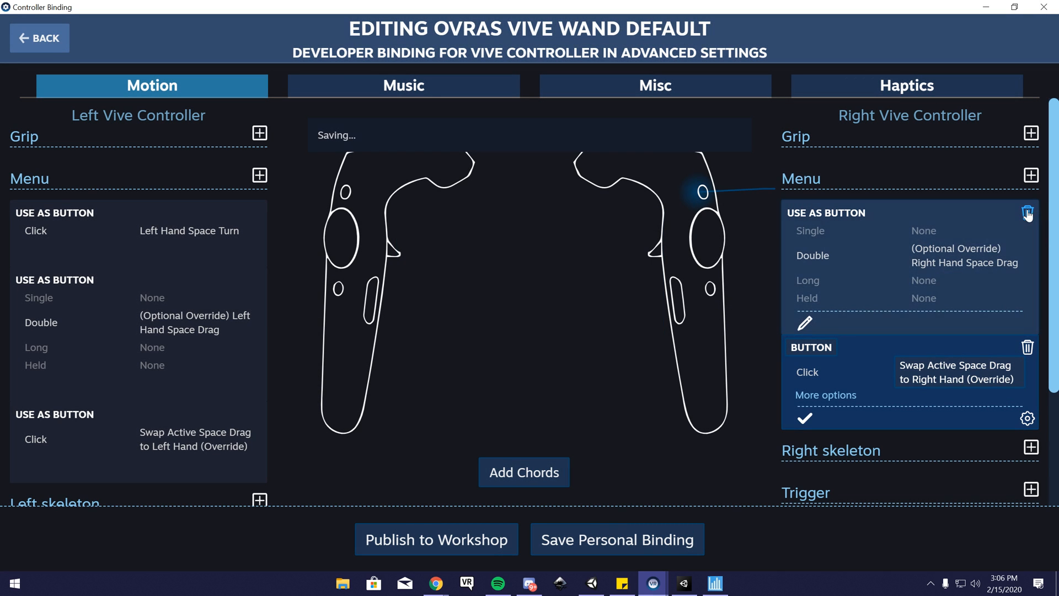
left_click(1027, 212)
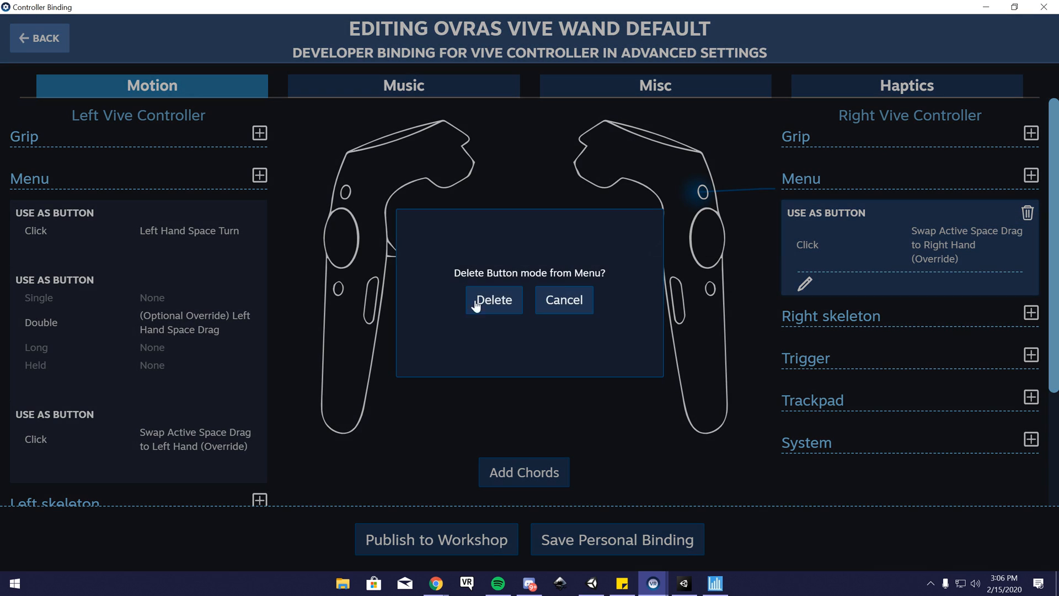
left_click(493, 299)
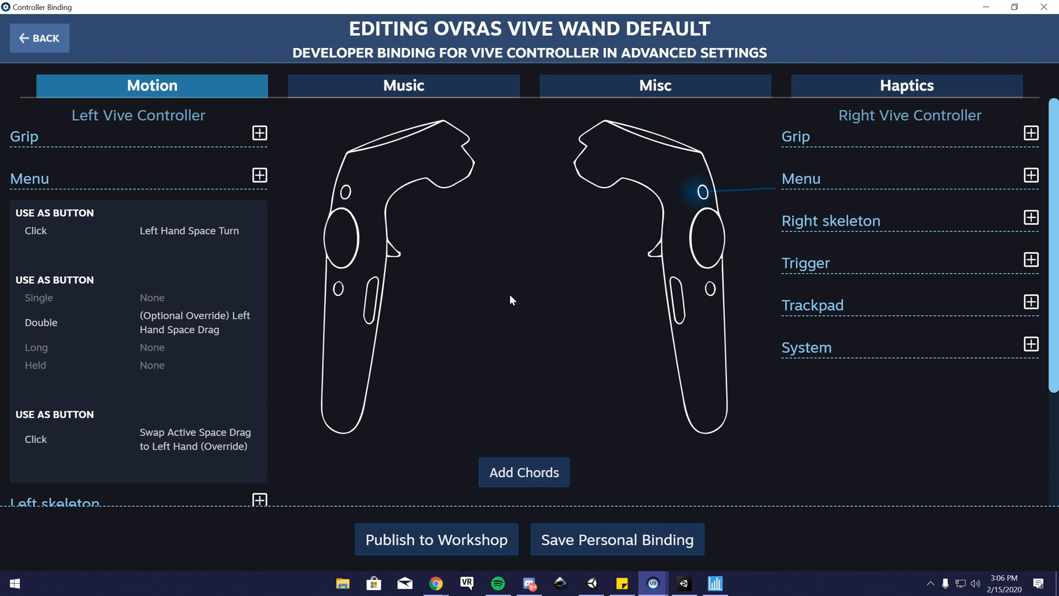
mouse_move(1002, 187)
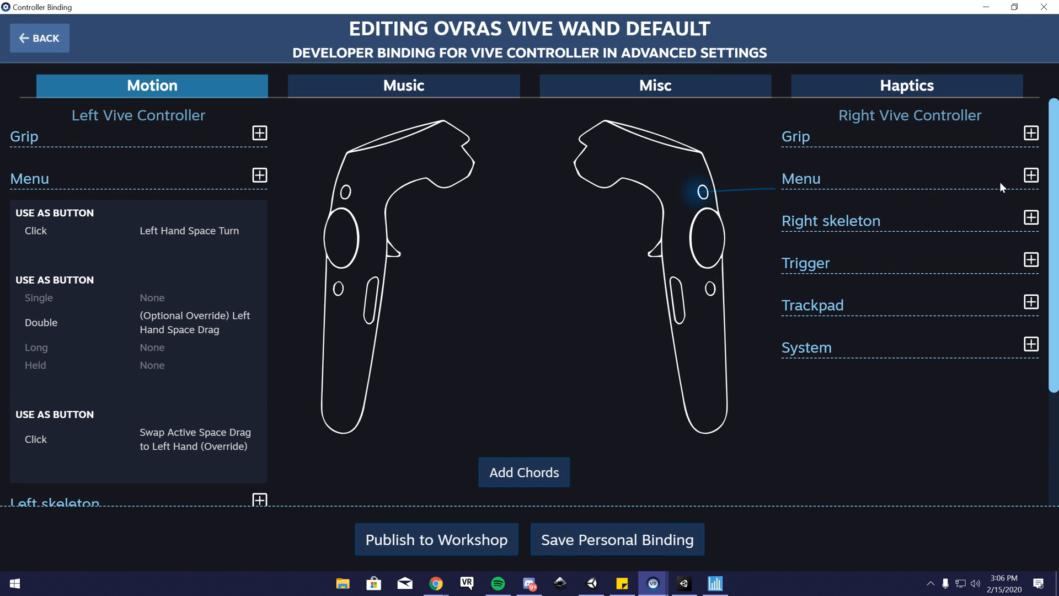
Give right Menu a Button mode with single press Right Hand Space Drag, saved personally.
left_click(1030, 175)
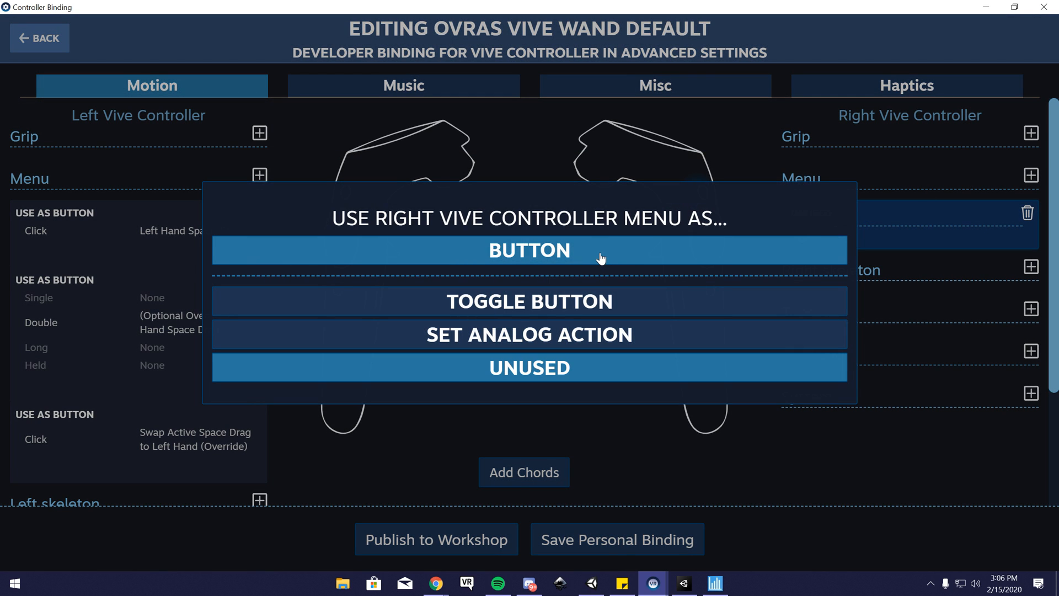
left_click(529, 250)
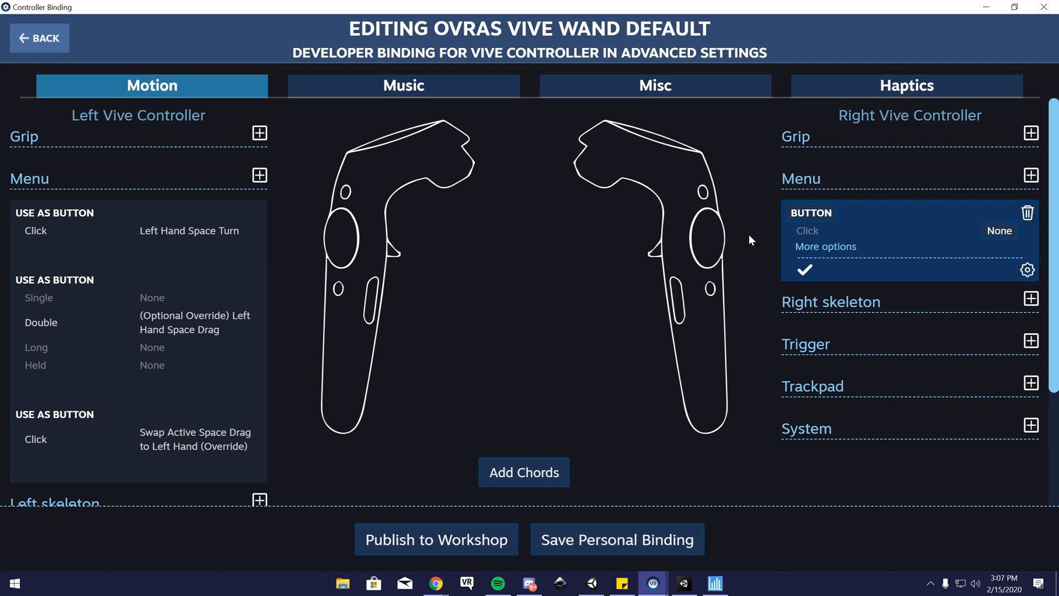
left_click(825, 246)
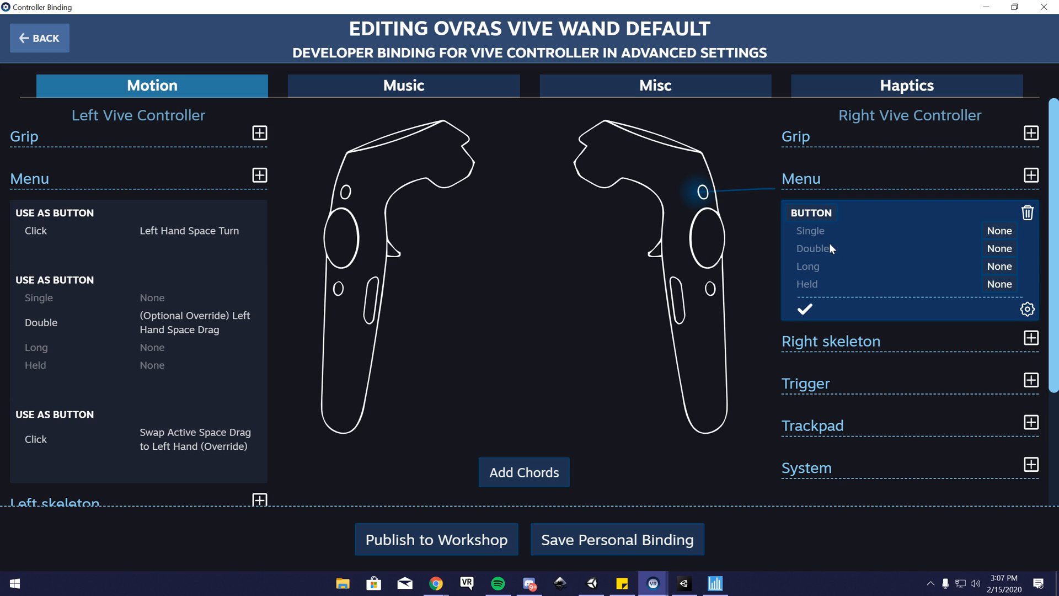
mouse_move(836, 254)
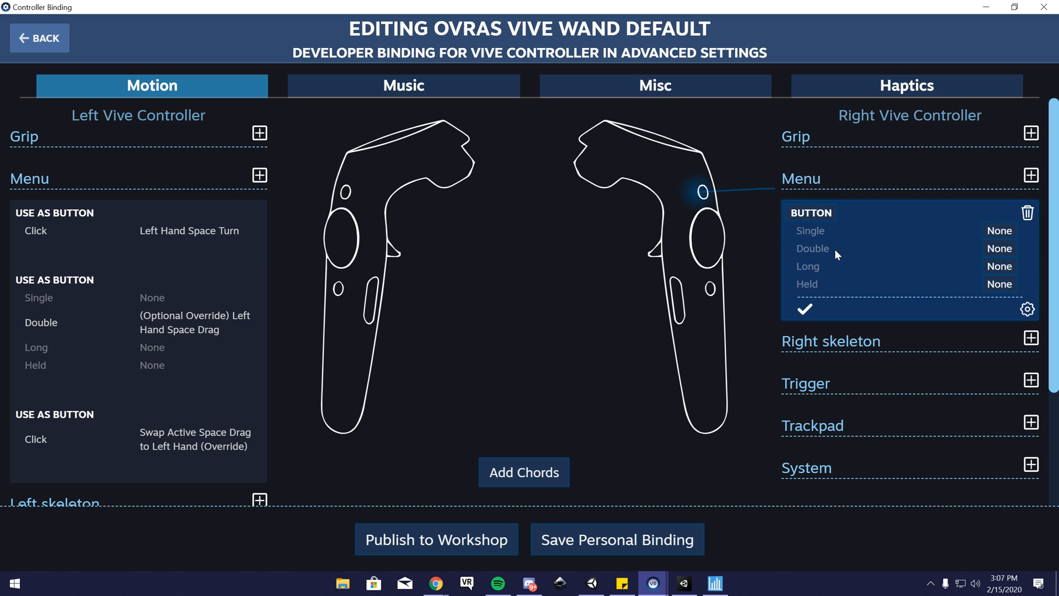
mouse_move(842, 239)
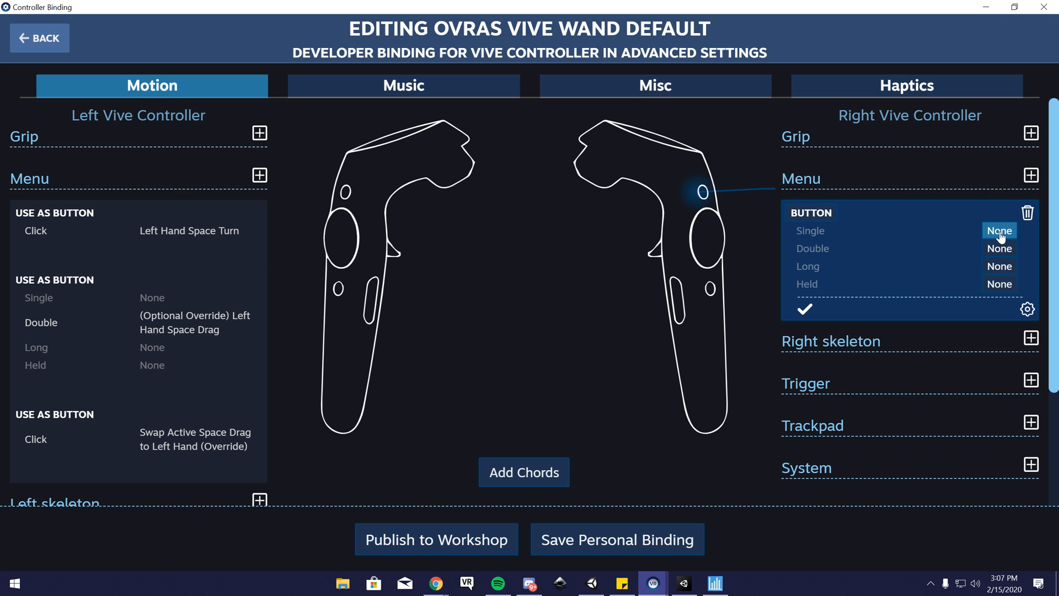
left_click(999, 230)
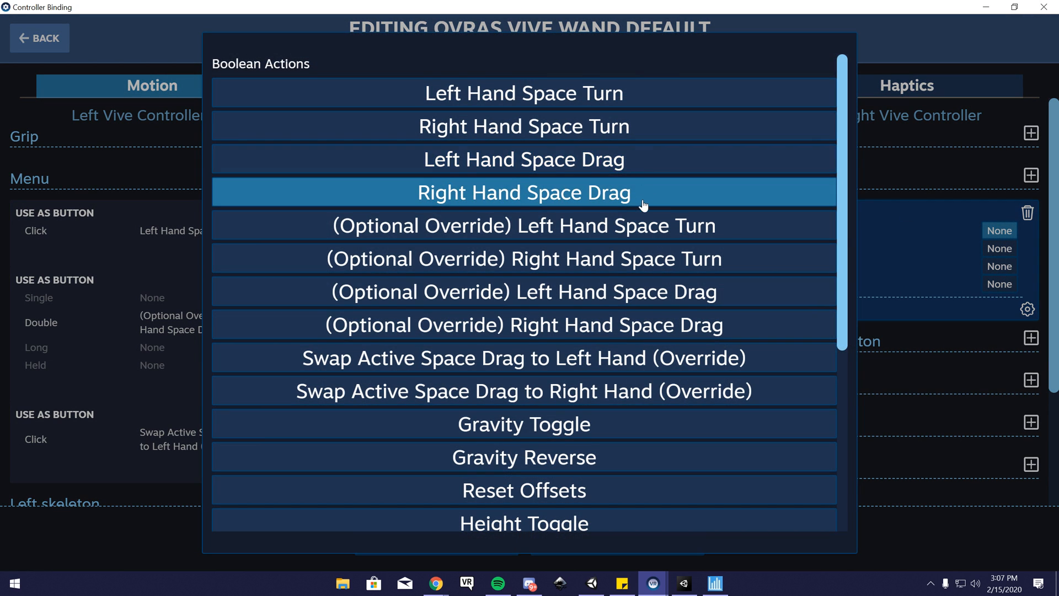
left_click(523, 192)
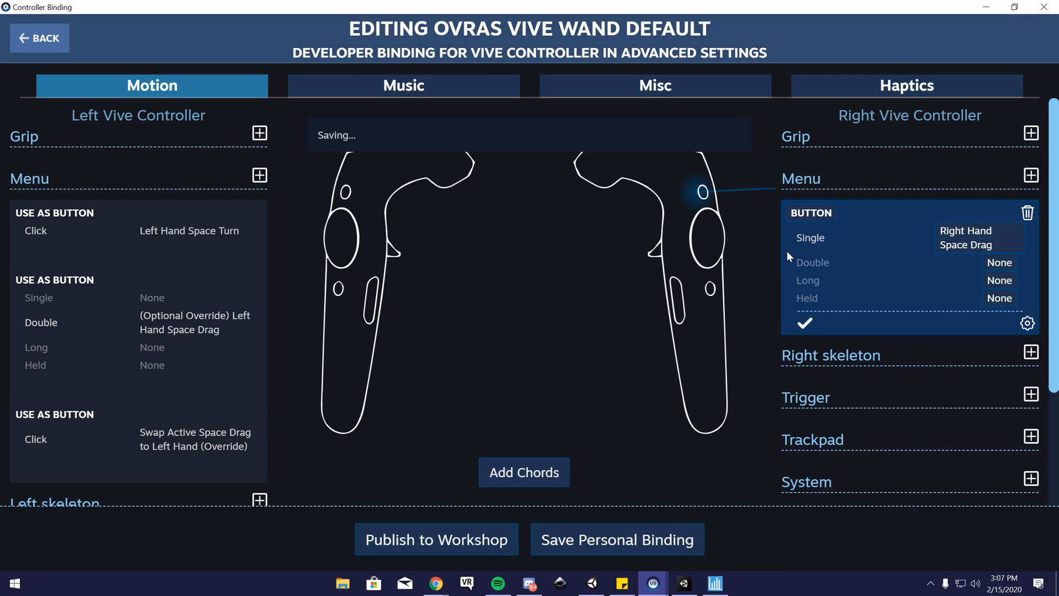
left_click(803, 323)
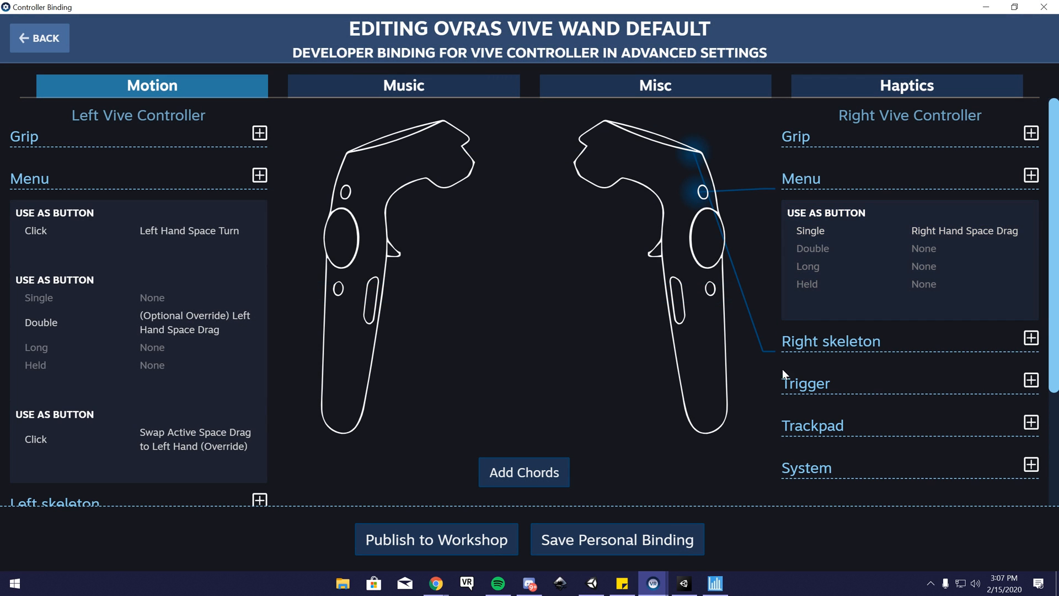
left_click(615, 539)
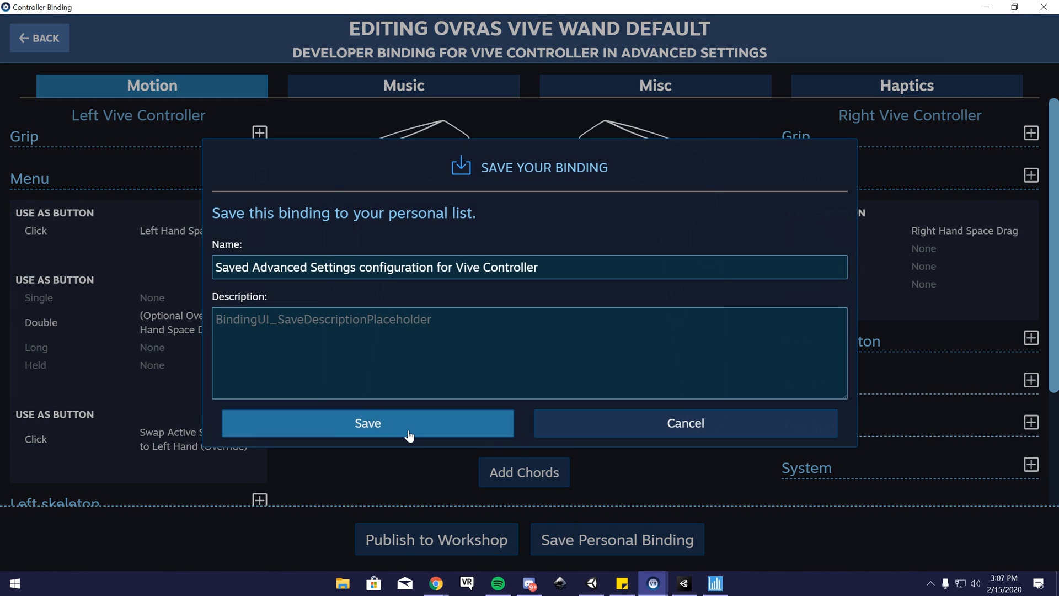
left_click(367, 423)
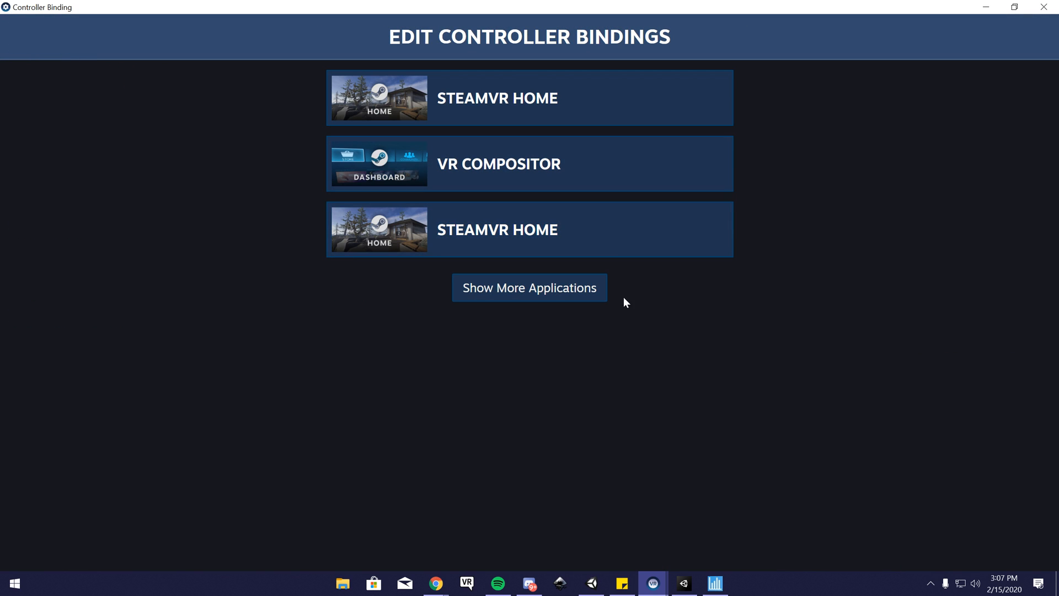
Switch the Advanced Settings bindings to Index Controller and browse its binding list.
left_click(530, 287)
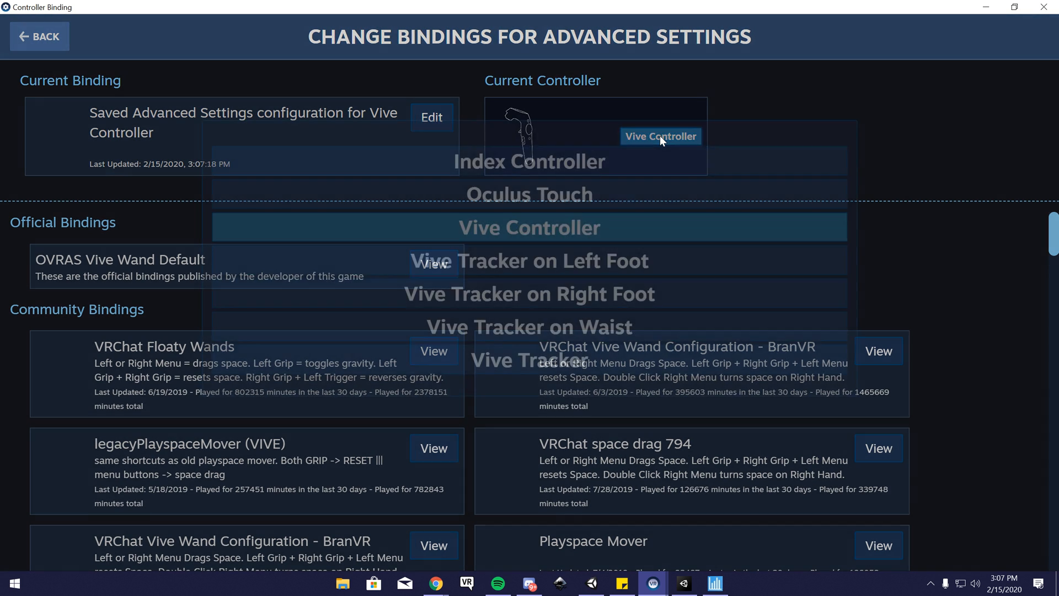
left_click(661, 136)
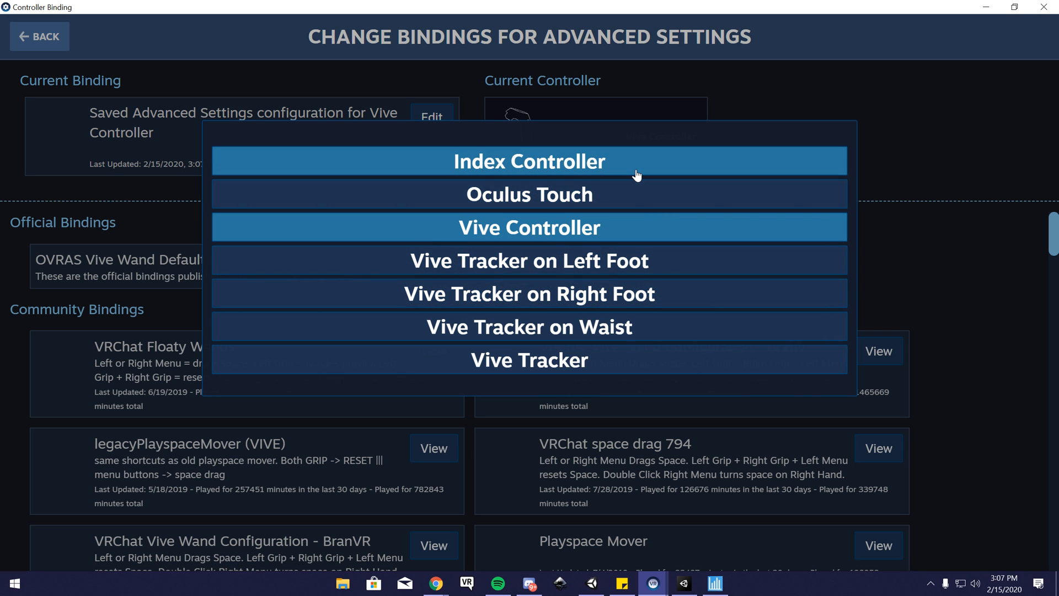
left_click(529, 160)
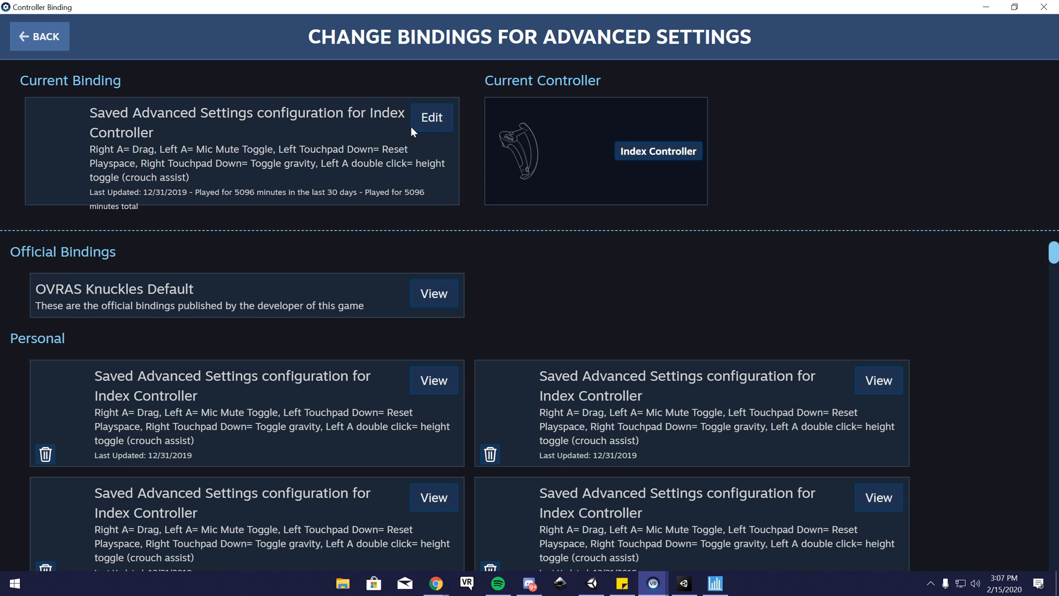
scroll("down", 3)
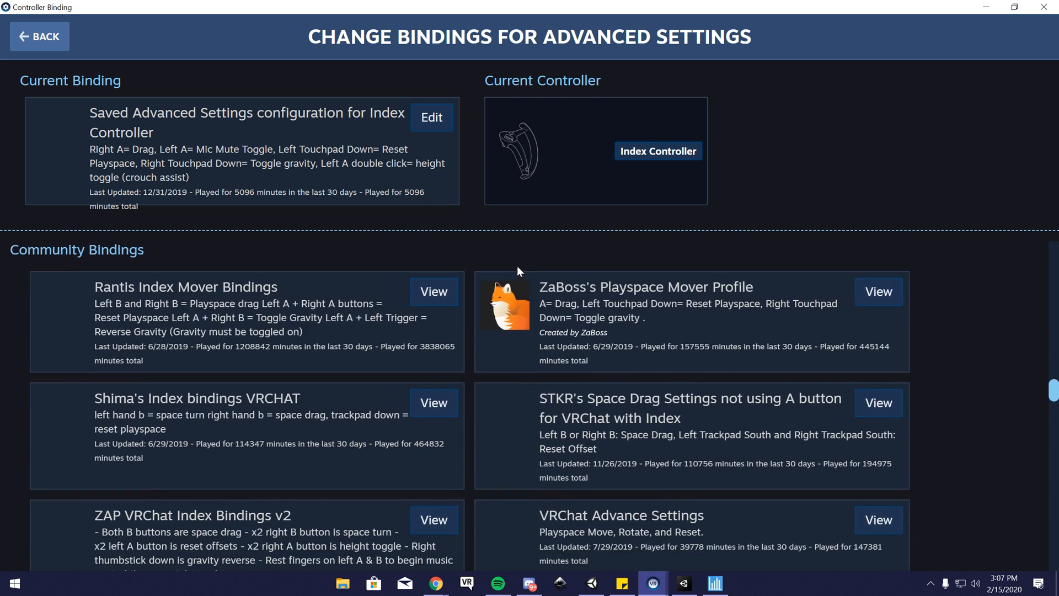
mouse_move(350, 360)
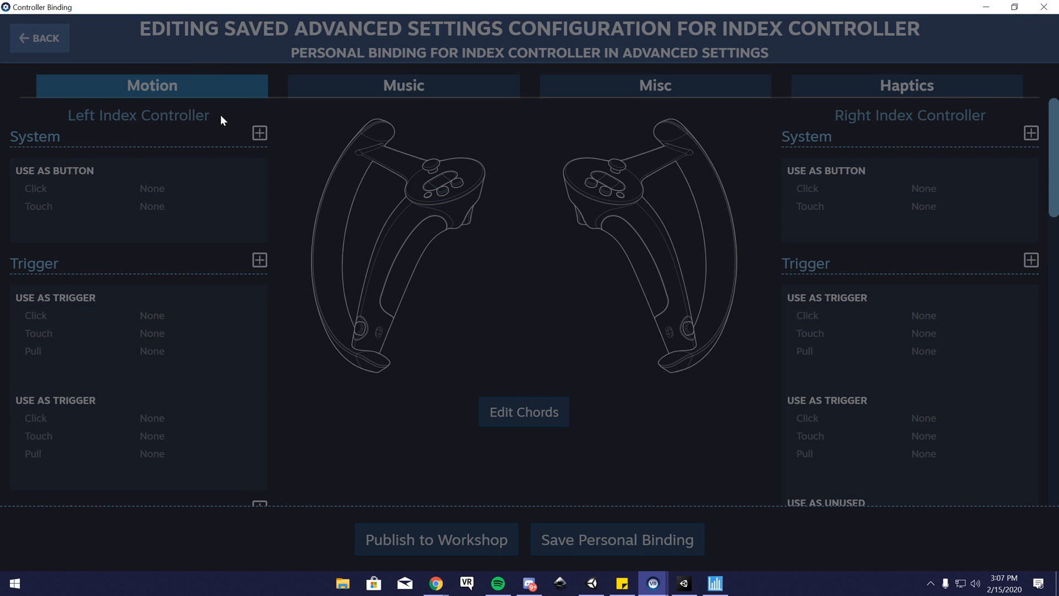
left_click(39, 37)
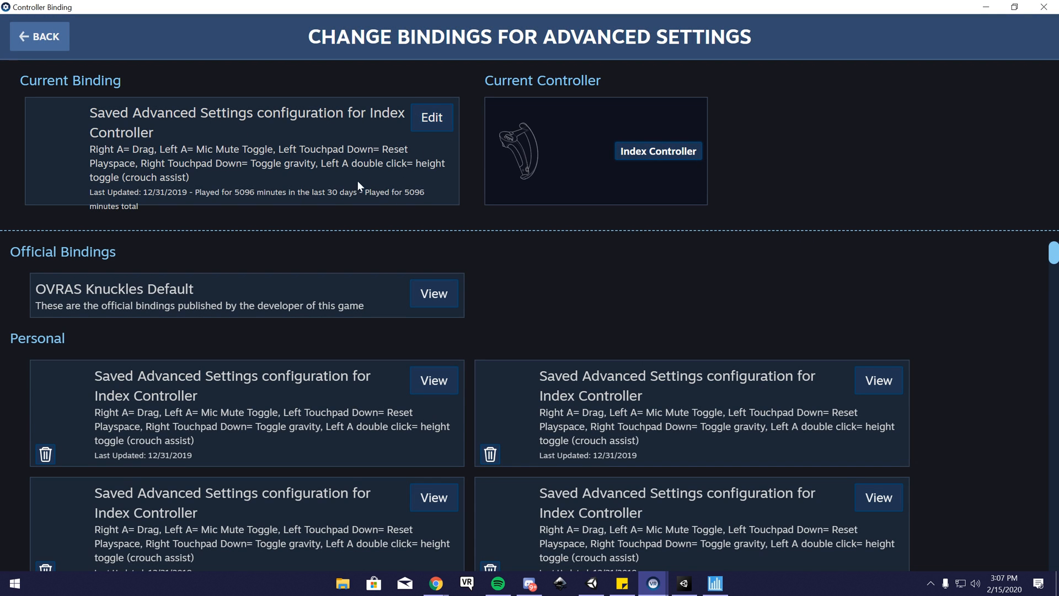
scroll("down", 3)
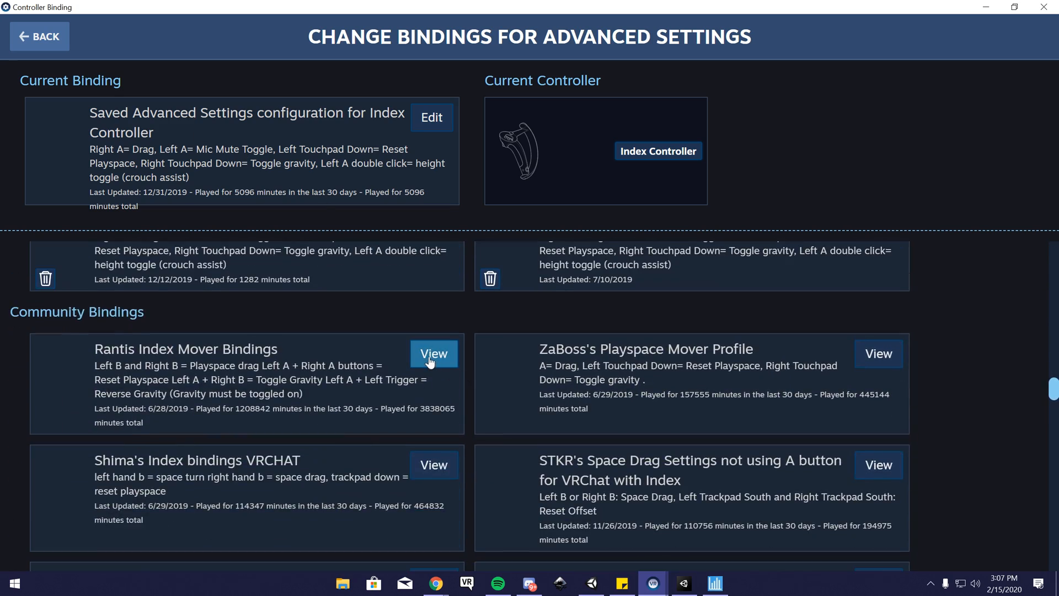
View the Rantis Index Mover Bindings and scroll to the held-B Space Drag bindings.
left_click(435, 353)
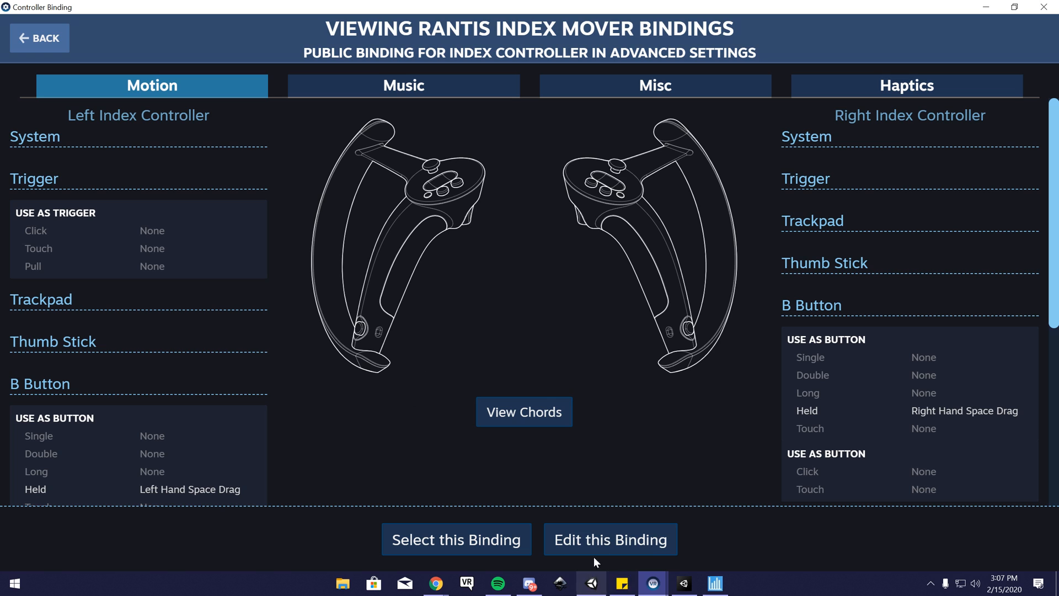
scroll("down", 3)
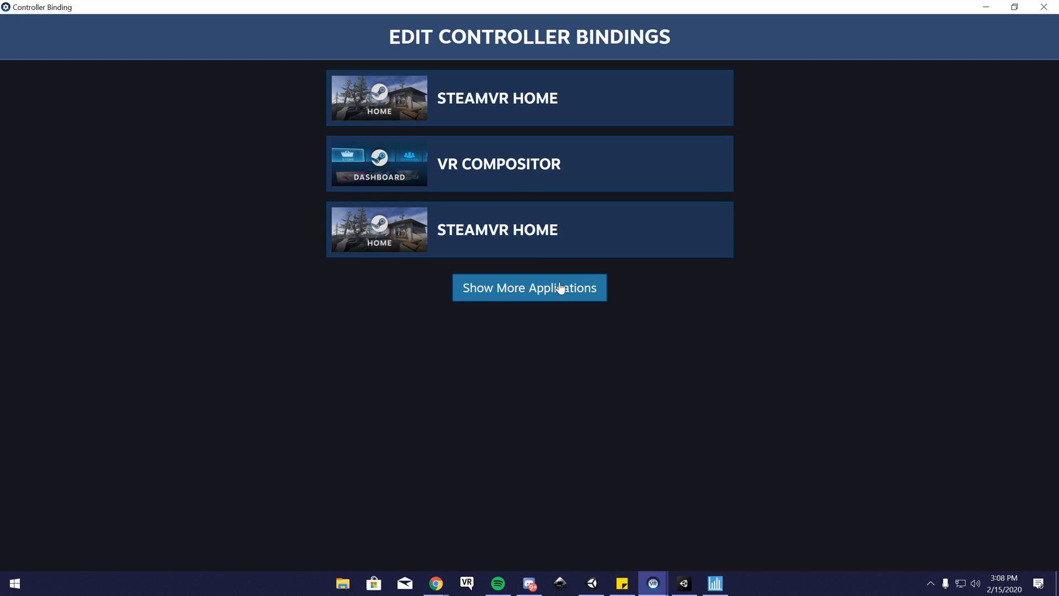
mouse_move(1043, 6)
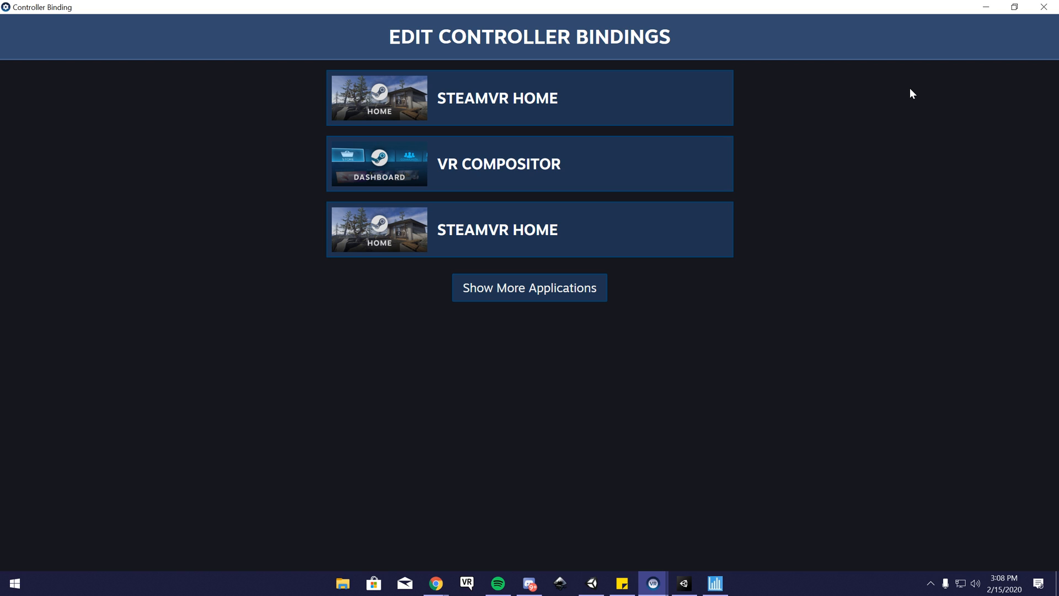
mouse_move(936, 78)
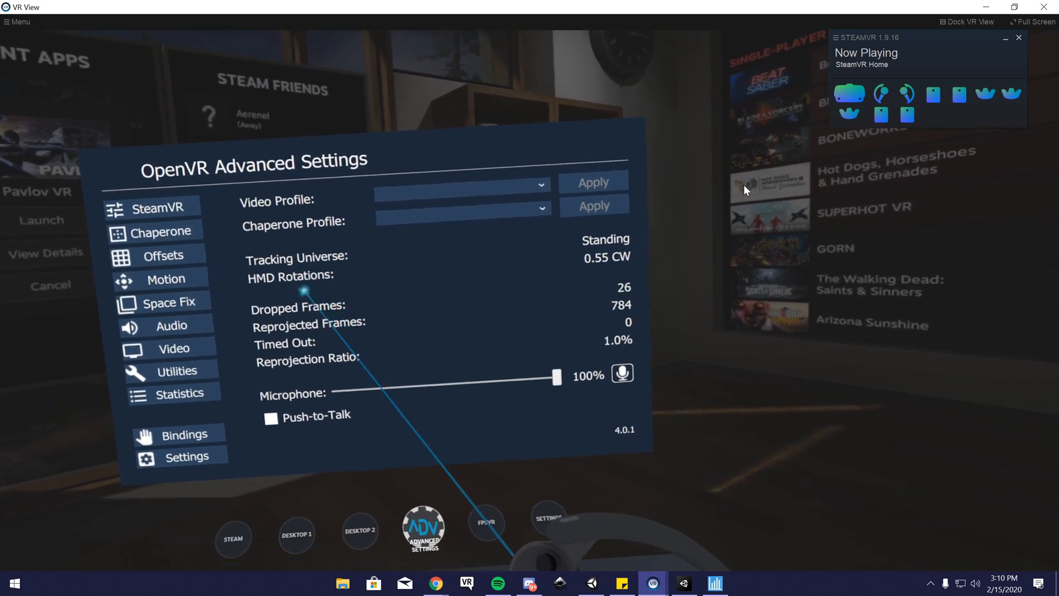
left_click(164, 280)
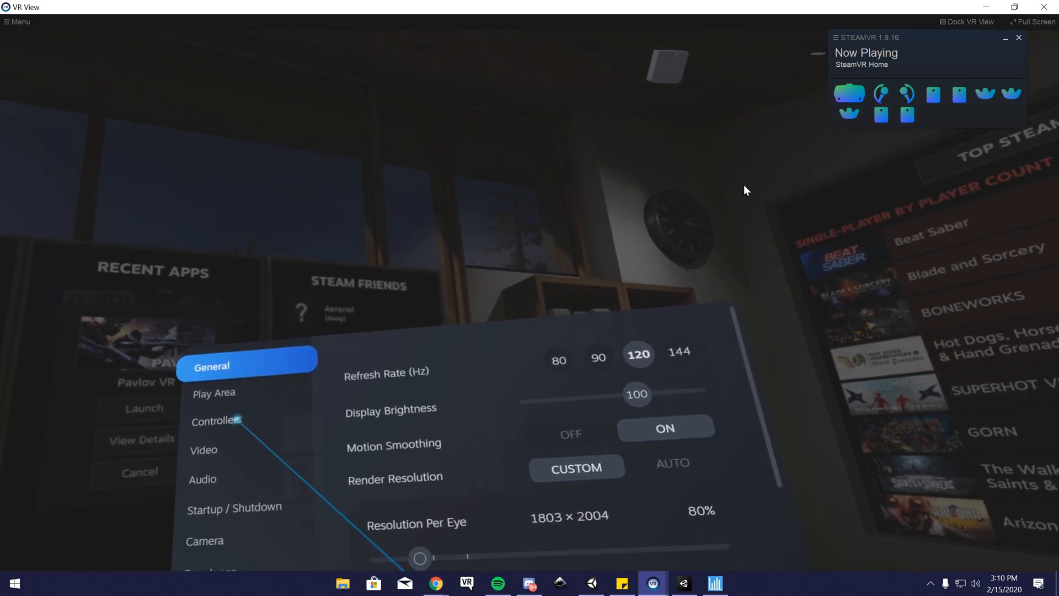
left_click(216, 421)
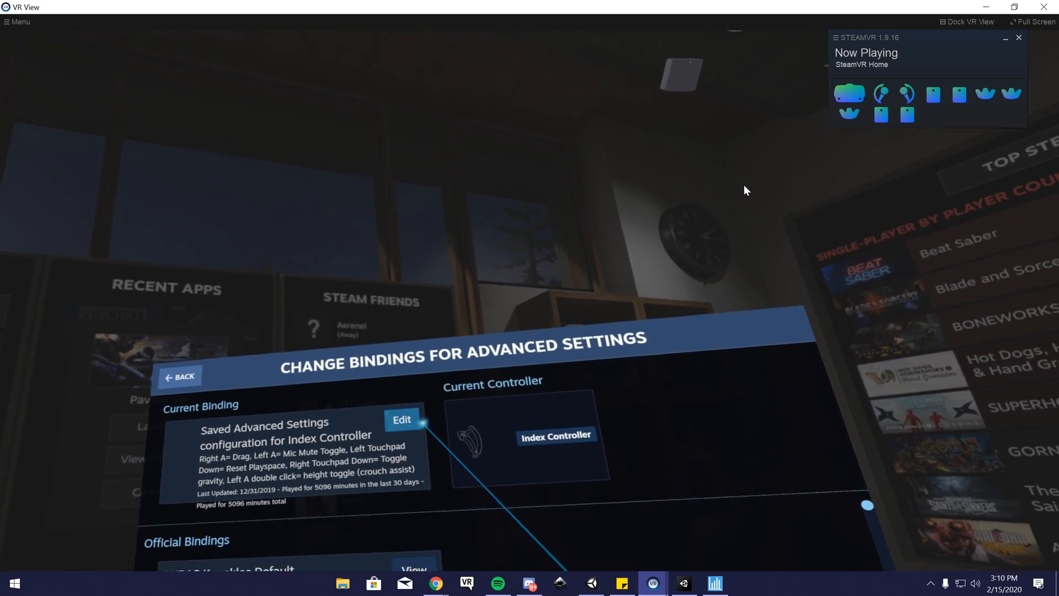
left_click(401, 419)
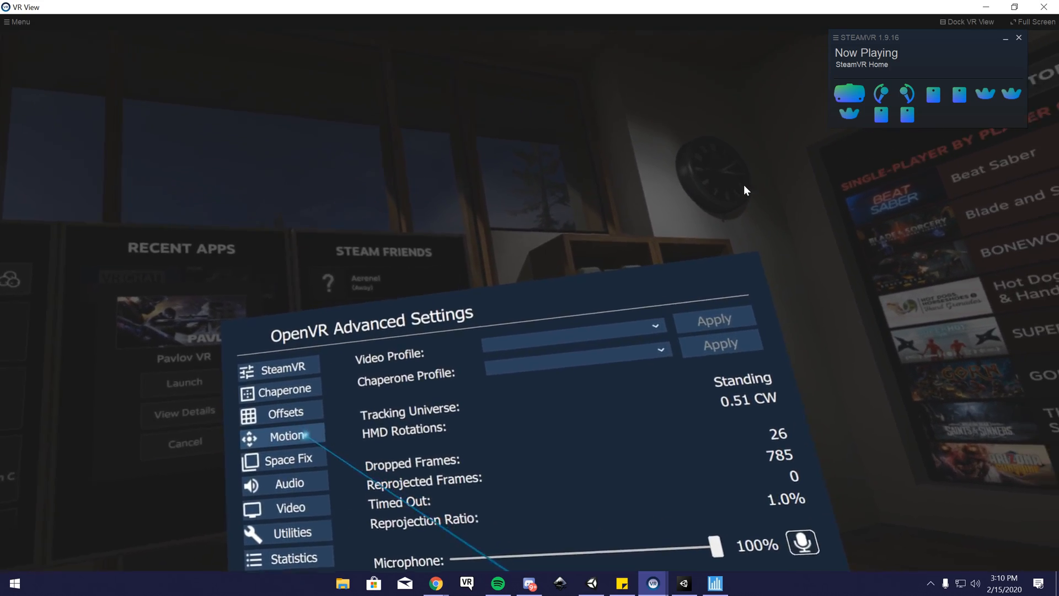
Open Advanced Settings' Motion page, then show the OVR Toolkit settings and fpsVR overlays.
left_click(286, 436)
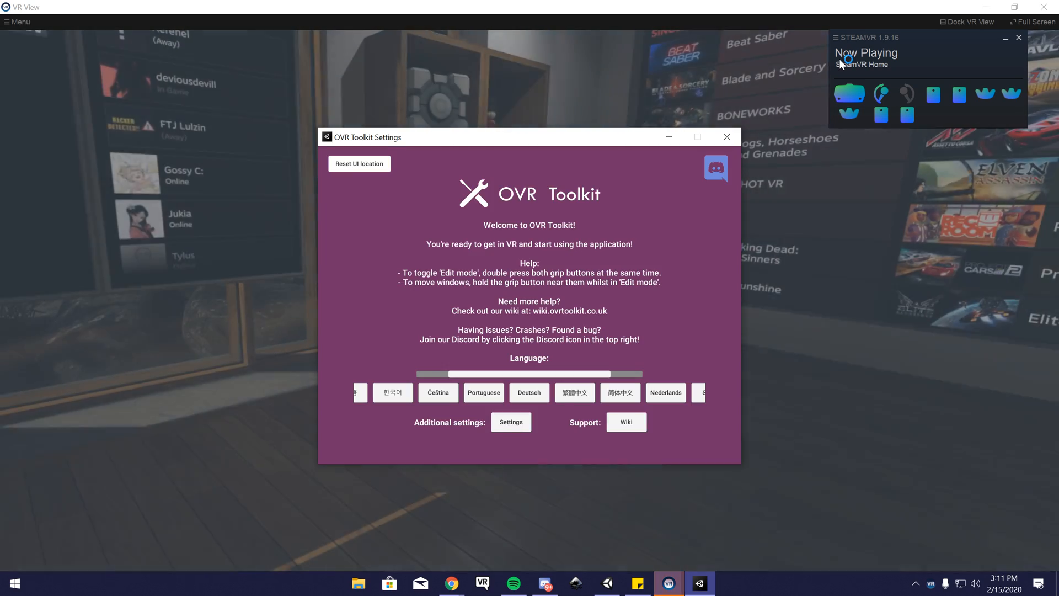
left_click(731, 583)
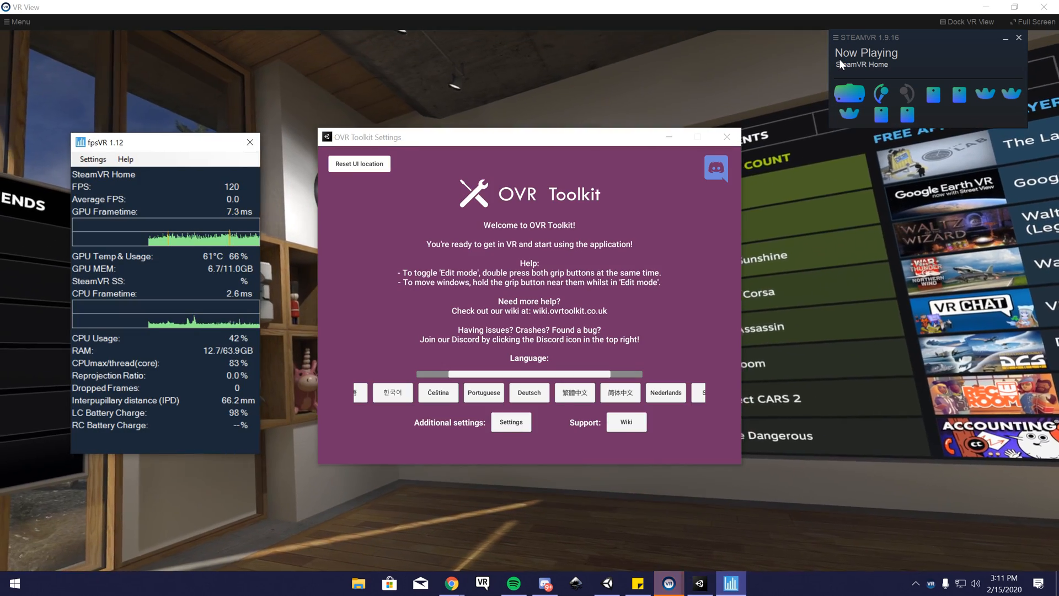